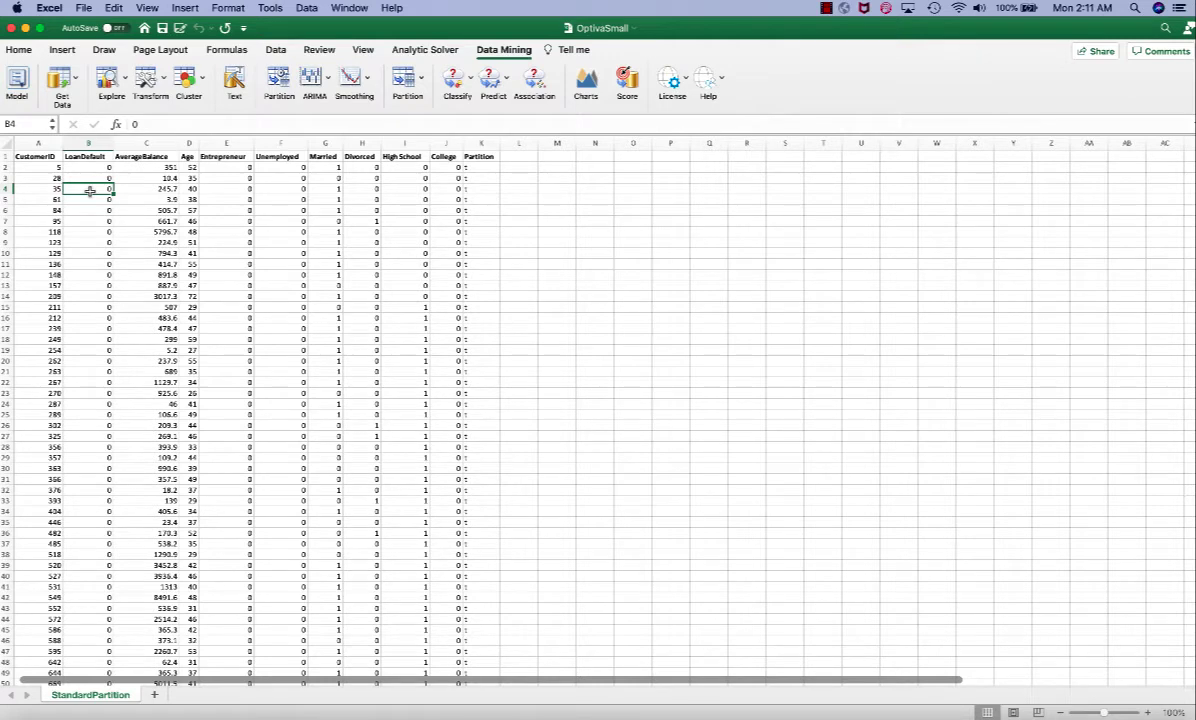
Step: Start a k-Nearest Neighbors regression on AverageBalance from the Data Mining Predict menu
click(188, 156)
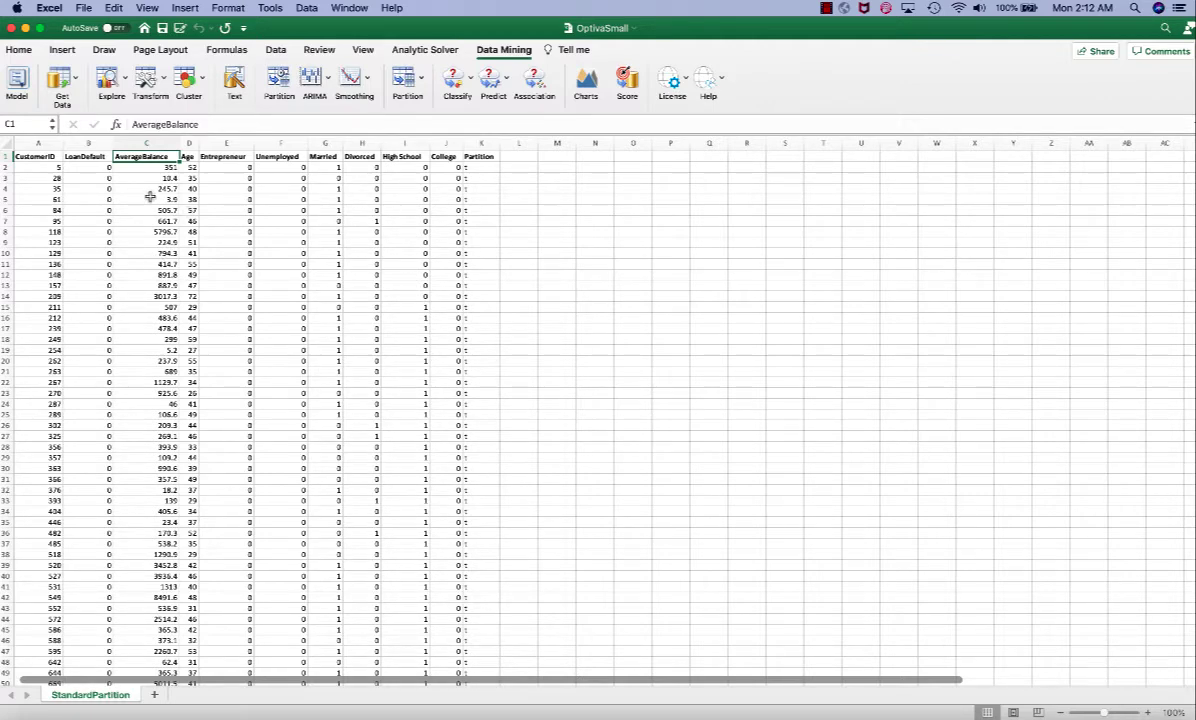
mouse_move(176, 190)
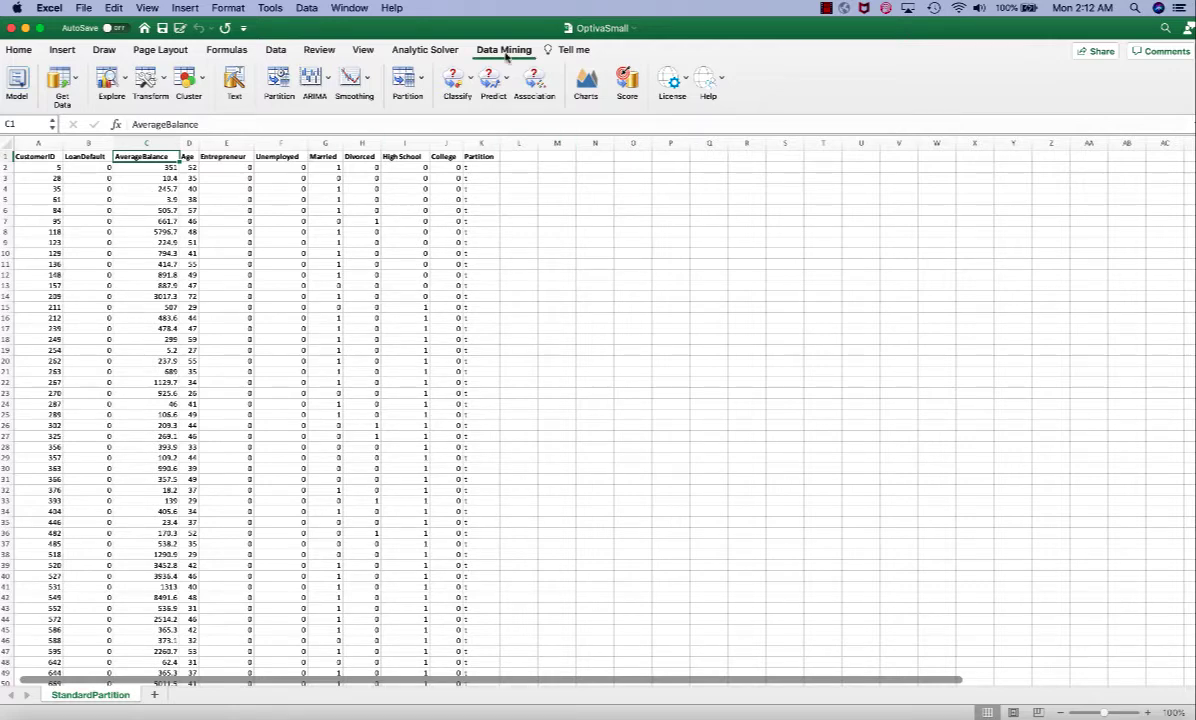
click(492, 82)
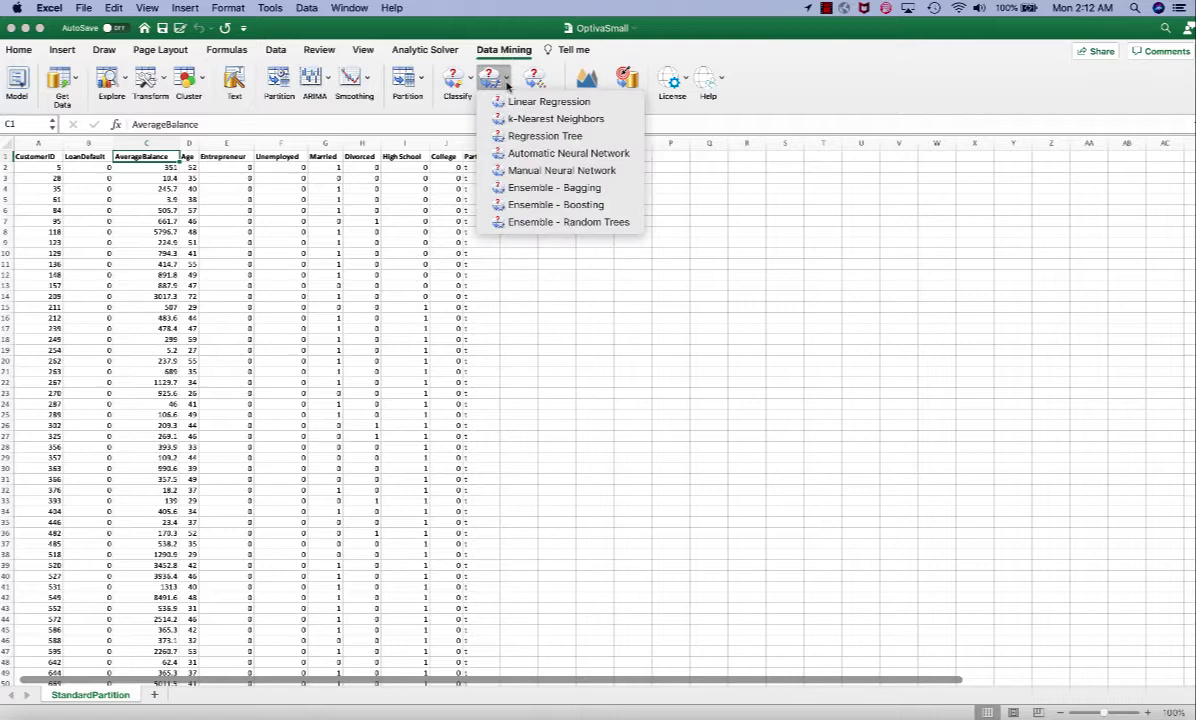
mouse_move(558, 118)
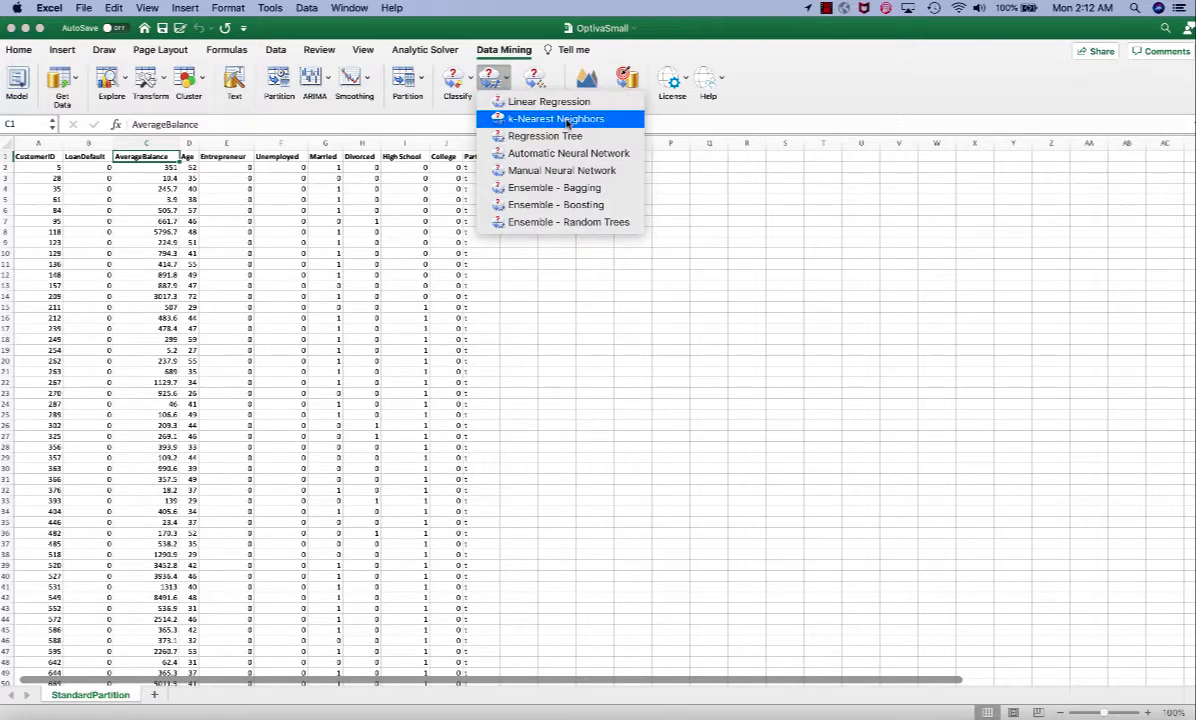
click(552, 118)
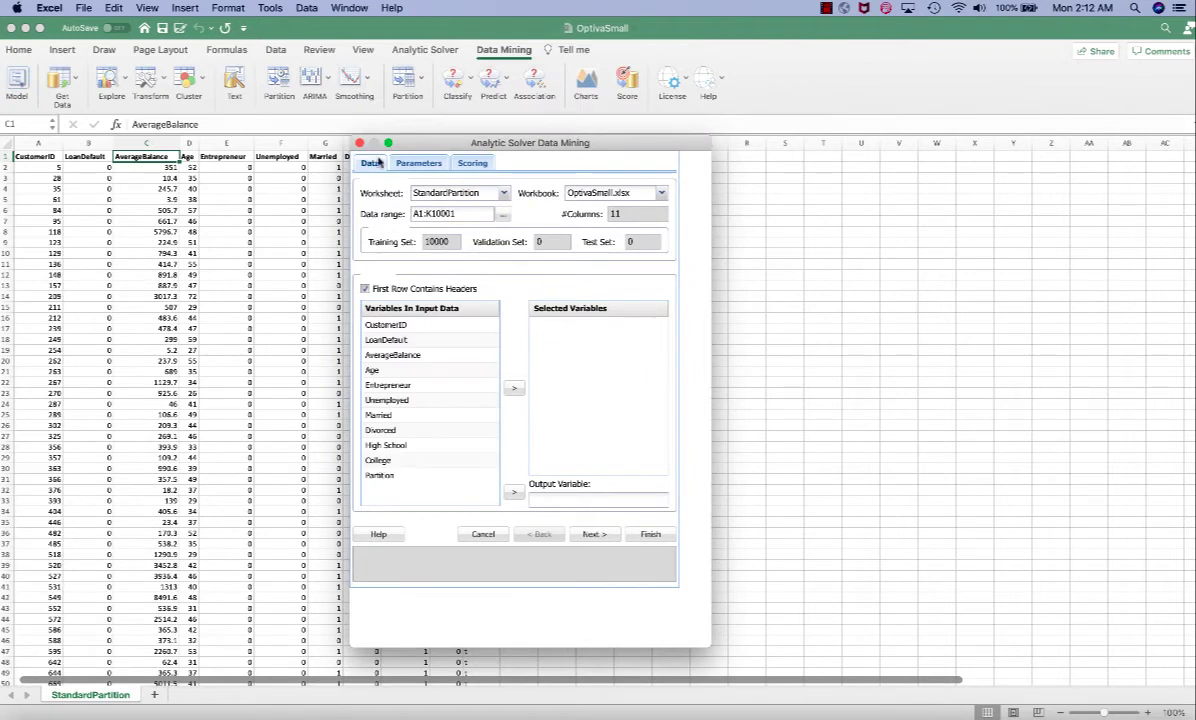
mouse_move(600, 264)
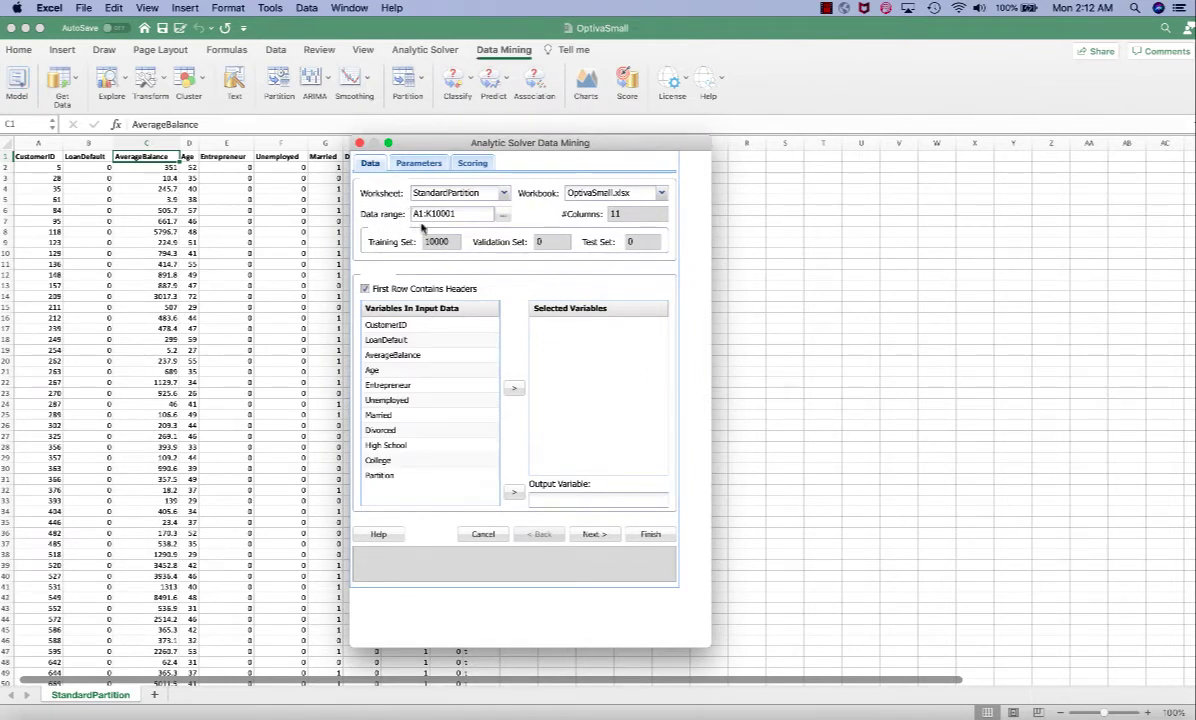
mouse_move(504, 232)
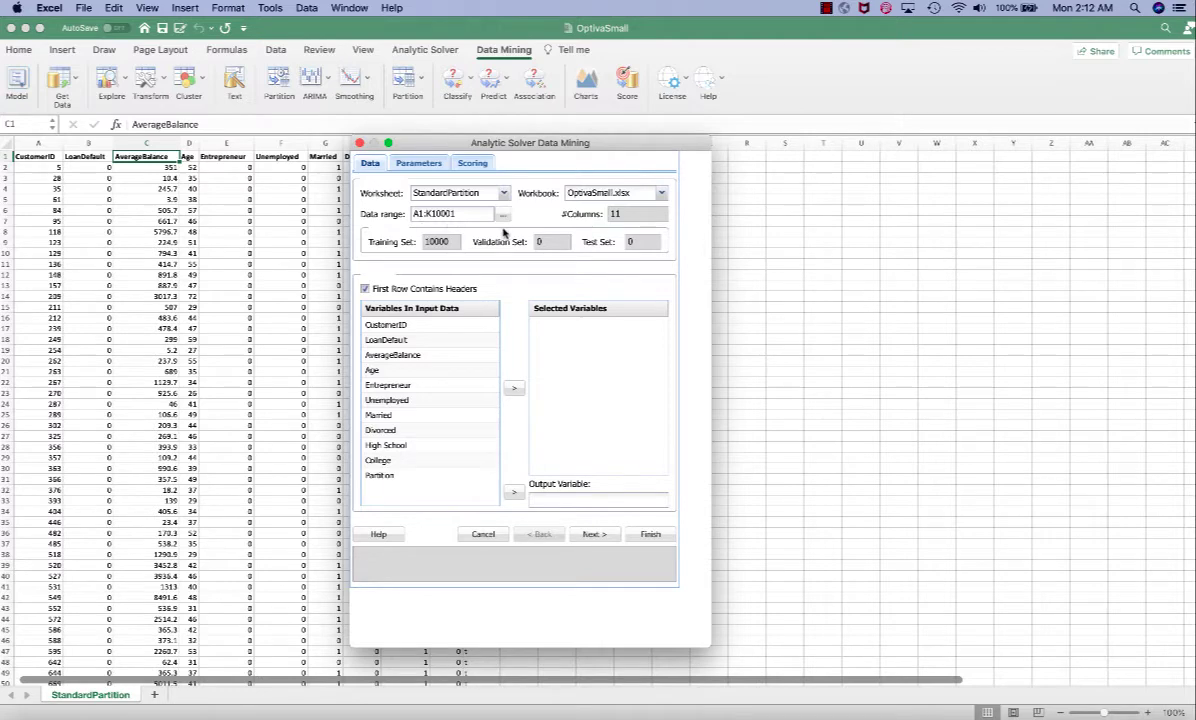
mouse_move(472, 298)
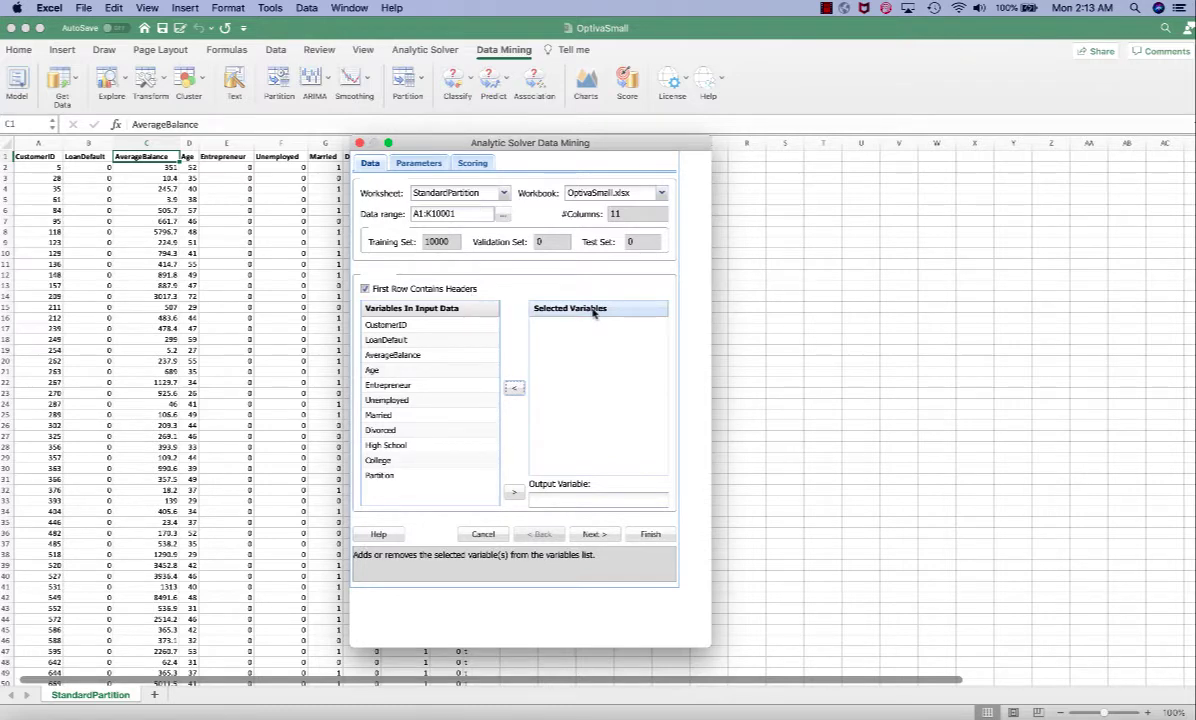
Step: Add Age, Entrepreneur, Unemployed, Married, Divorced, High School and College as inputs and continue to parameters
click(372, 370)
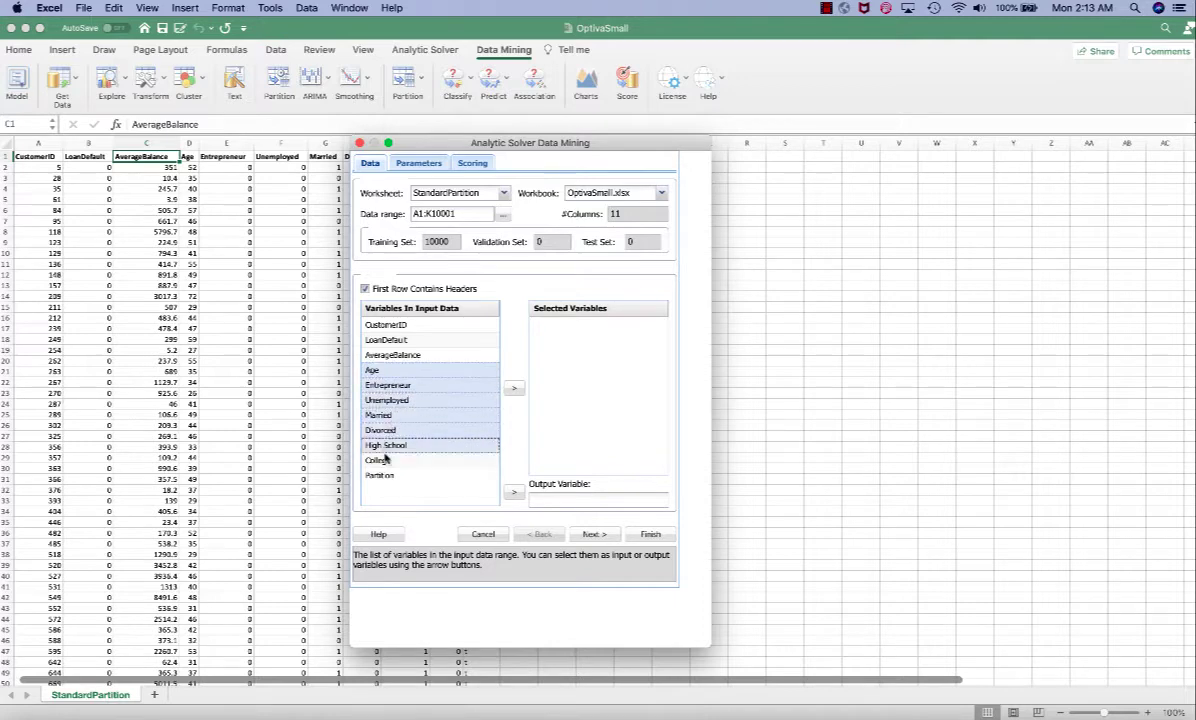
click(514, 388)
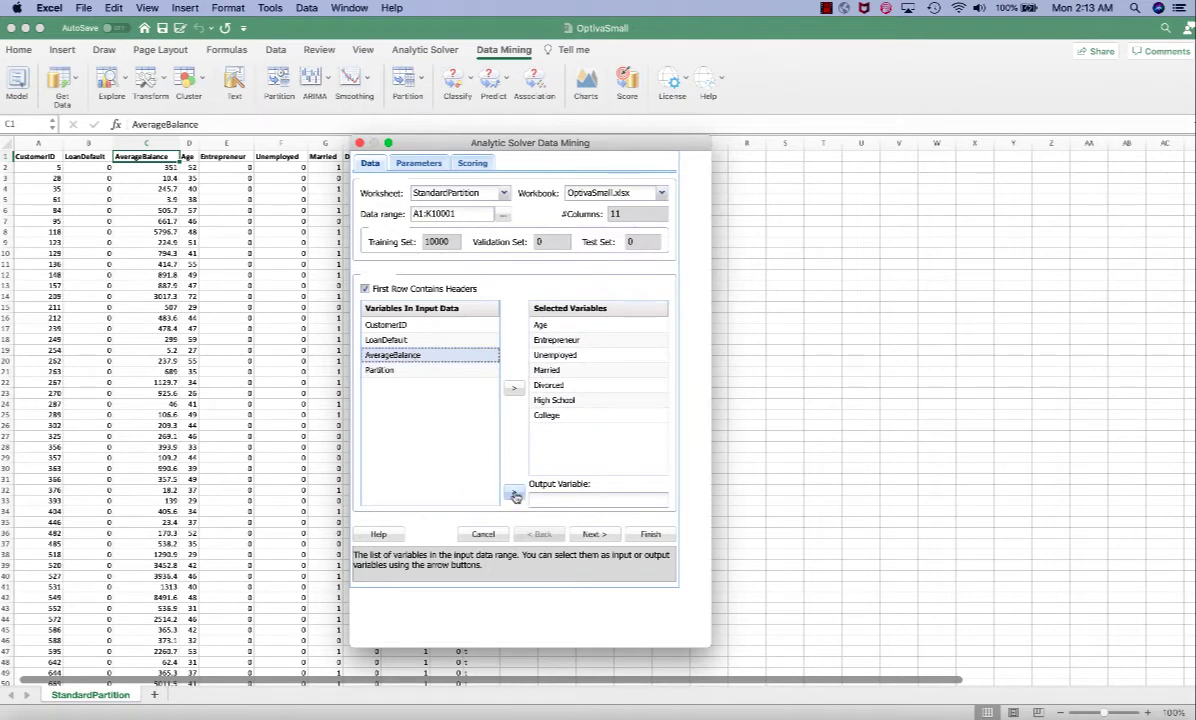
click(514, 492)
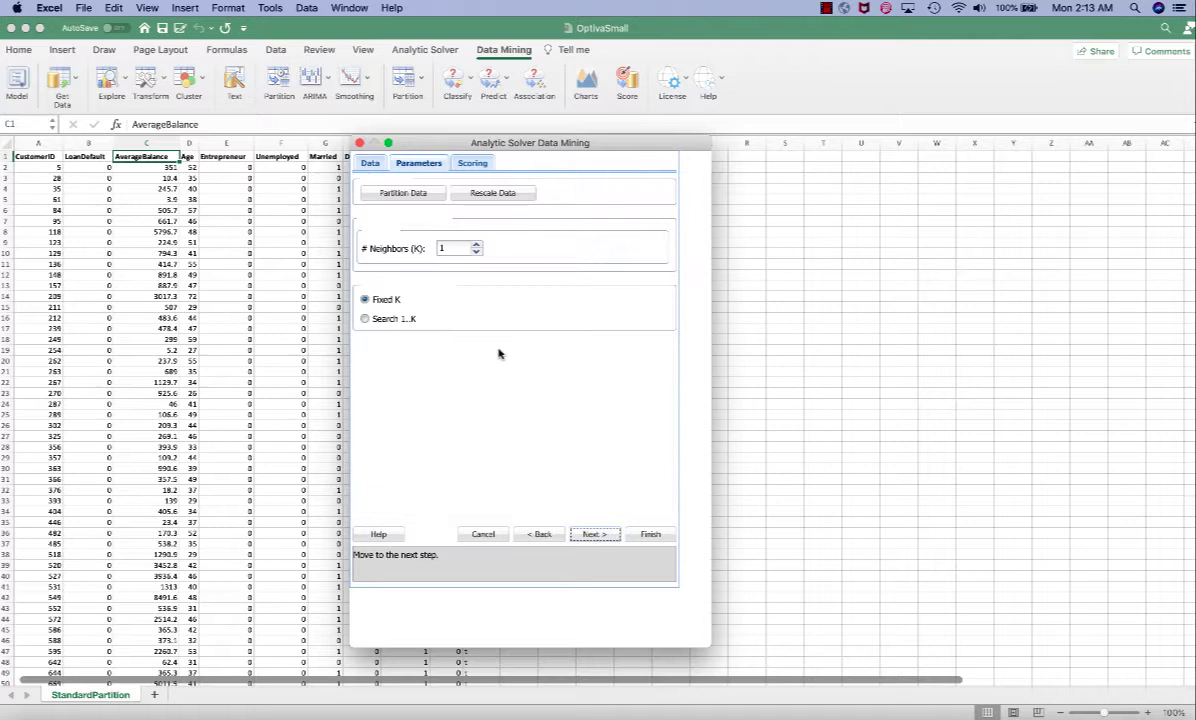
Step: Enable data partitioning using the Partition column as the partition variable
click(402, 192)
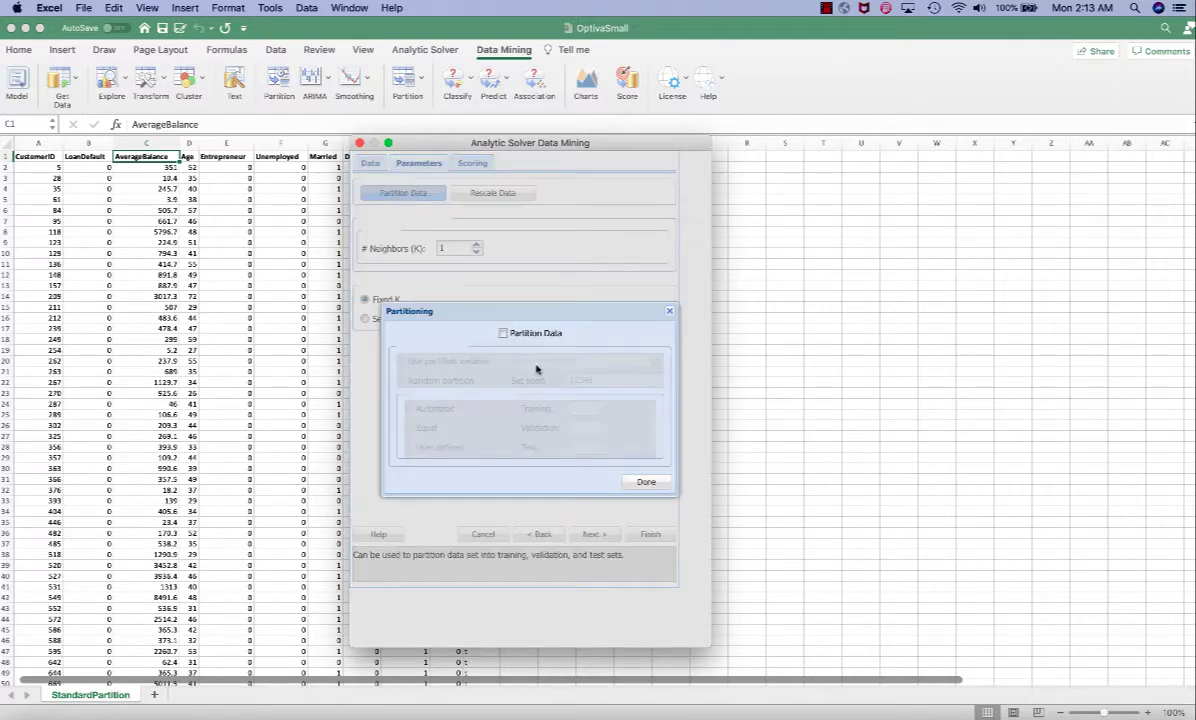
click(504, 332)
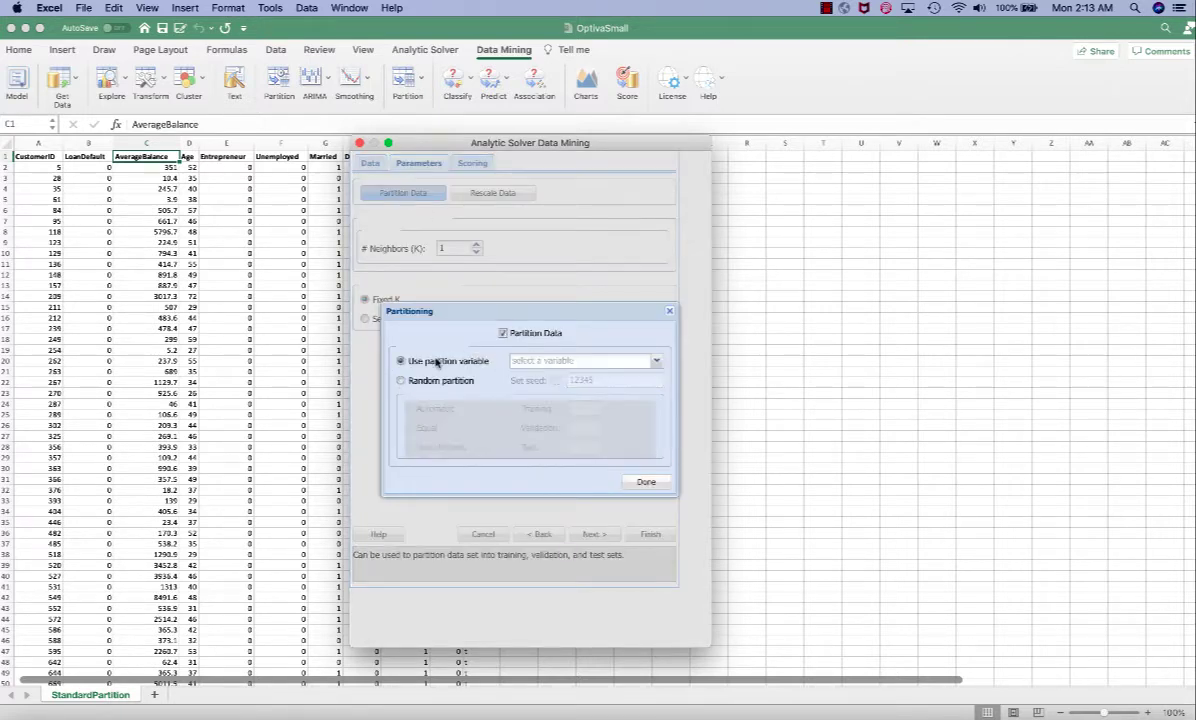
click(656, 360)
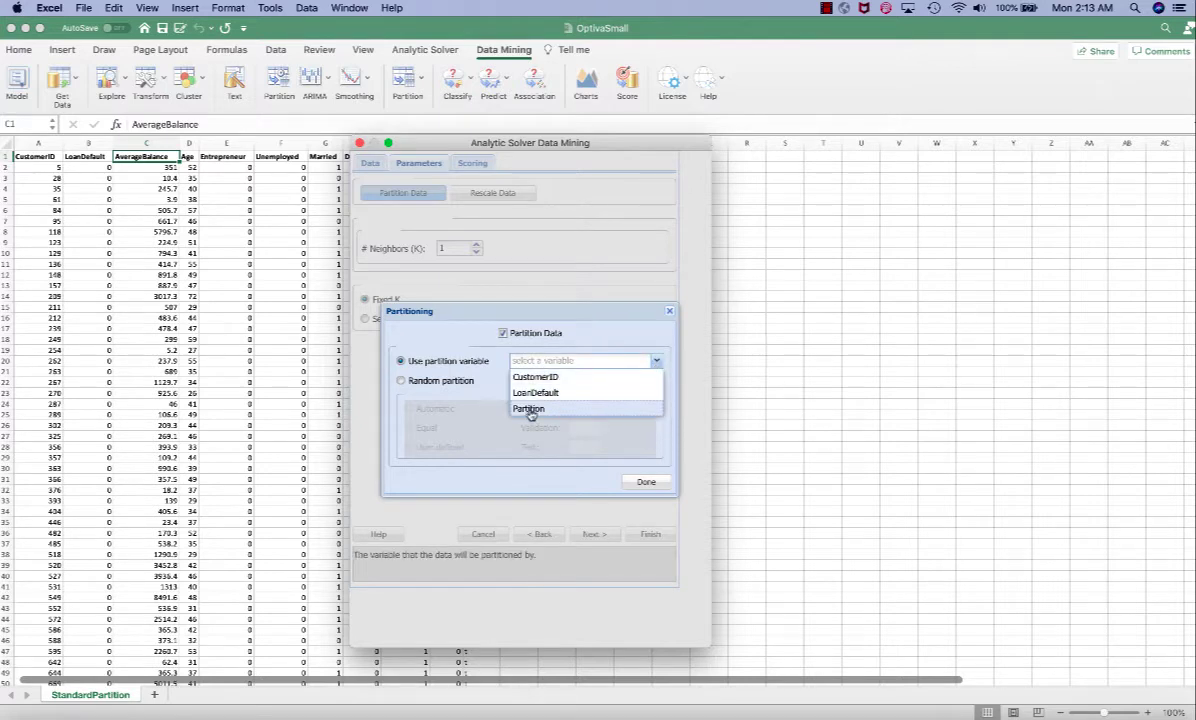
click(528, 408)
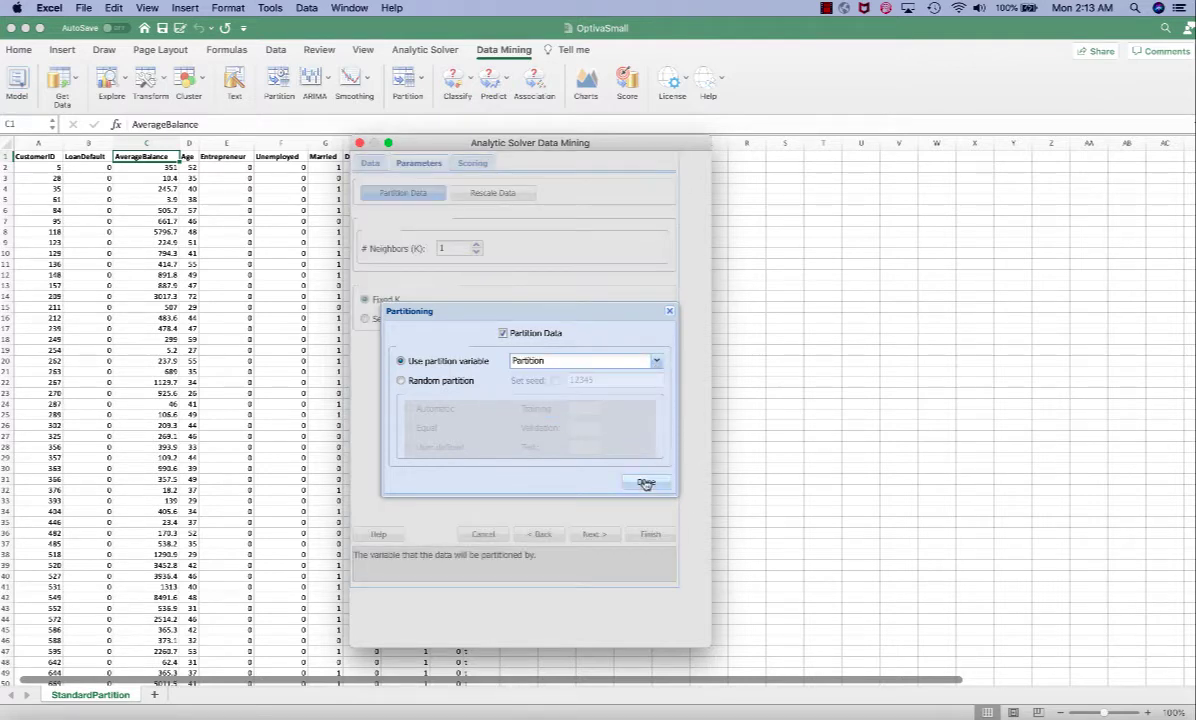
click(492, 192)
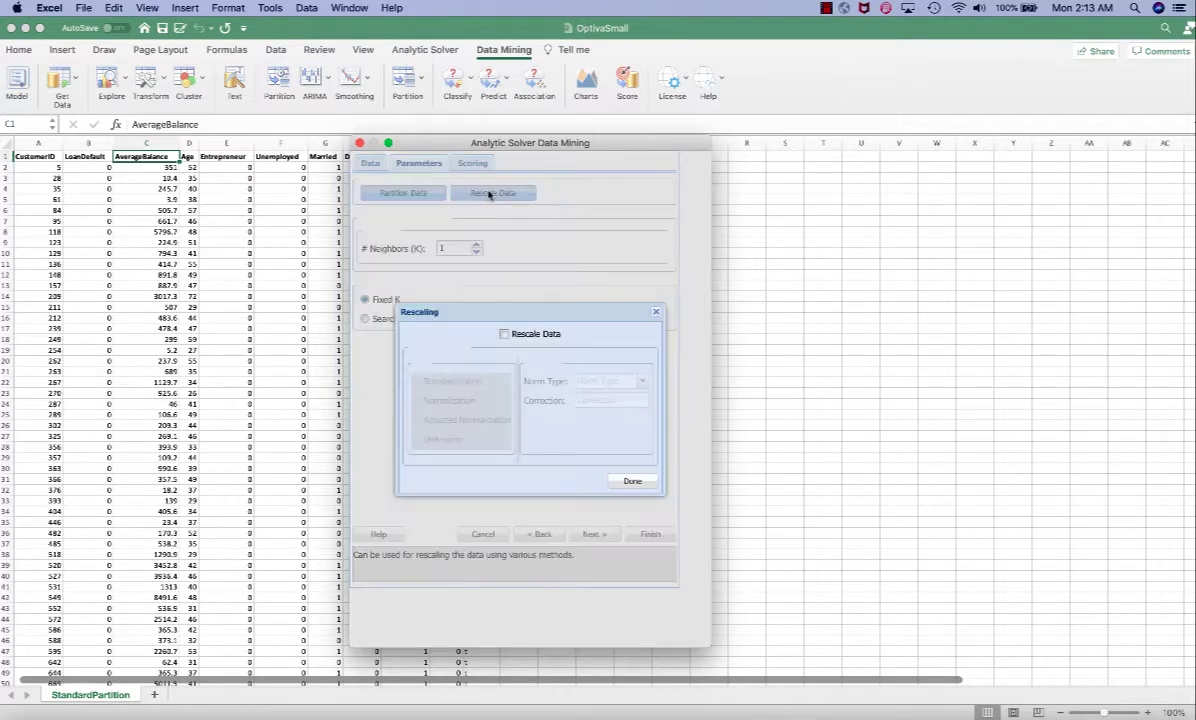
Step: Turn on standardization rescaling, search k from 1 to 10, and continue to scoring options
click(504, 334)
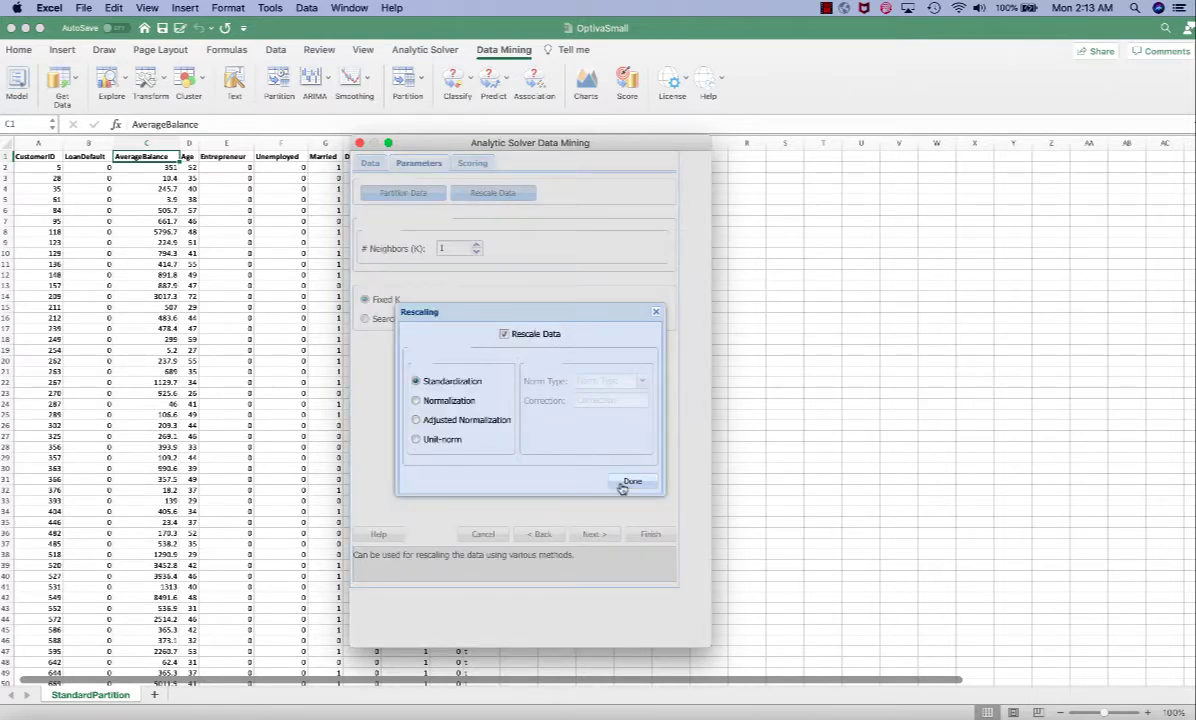
click(632, 482)
text(0)
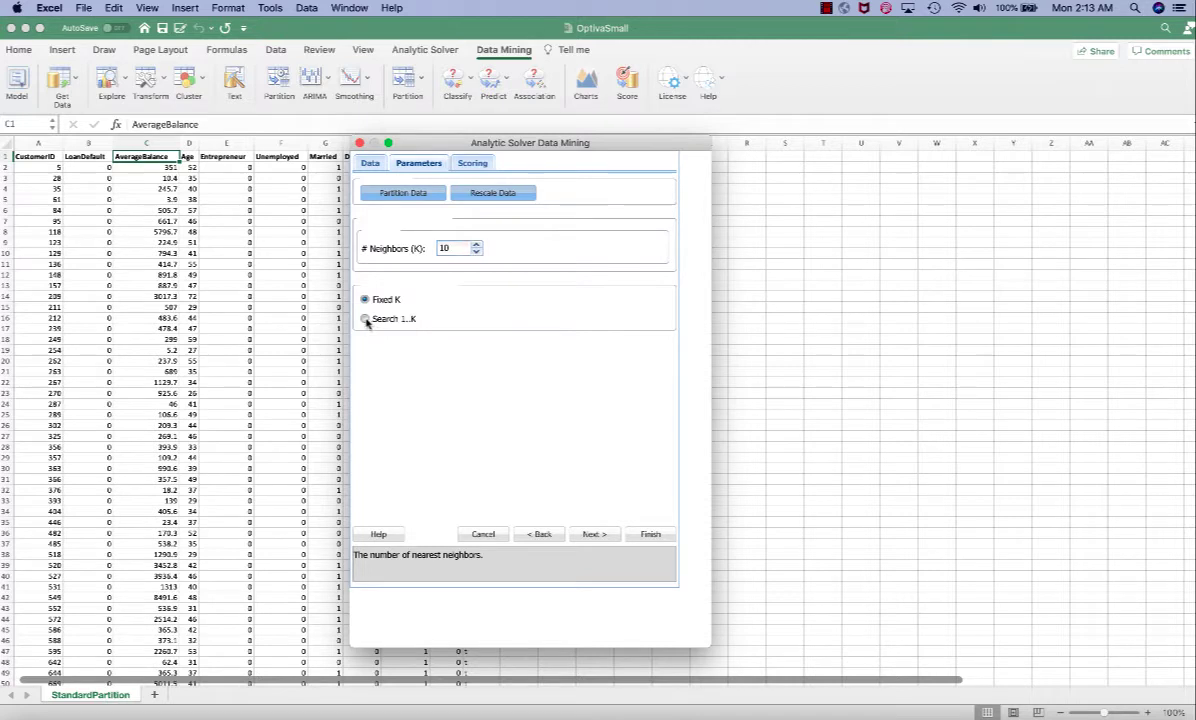
click(364, 320)
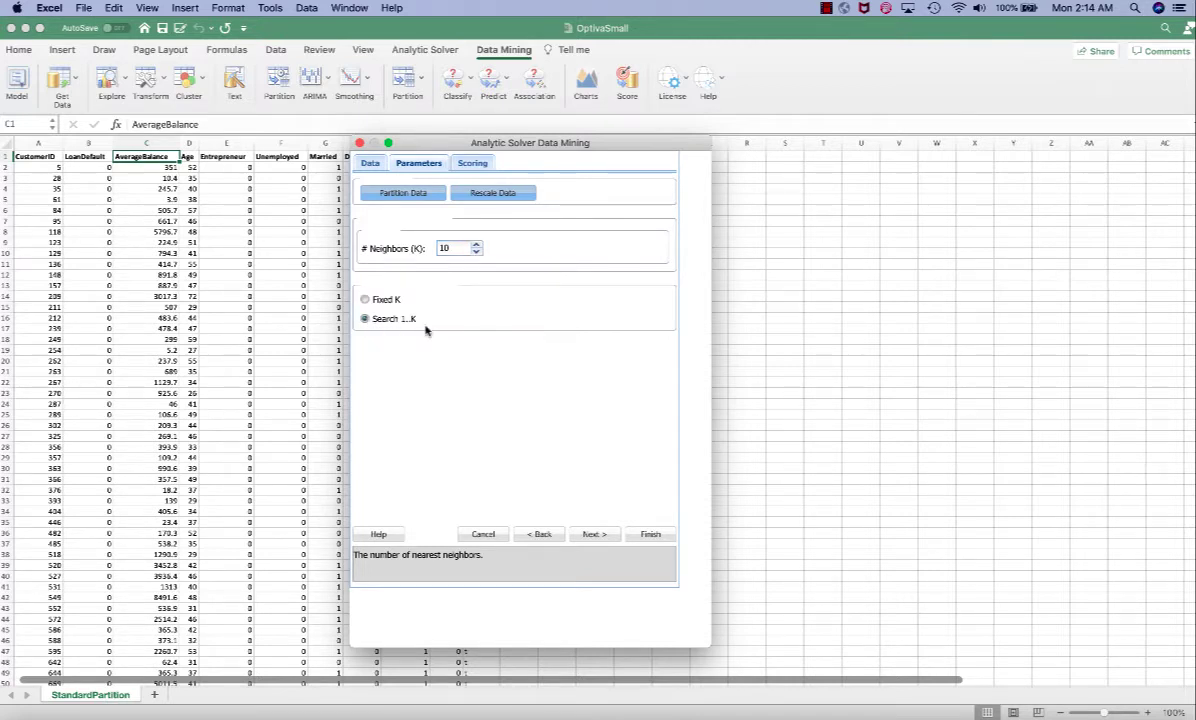
click(472, 162)
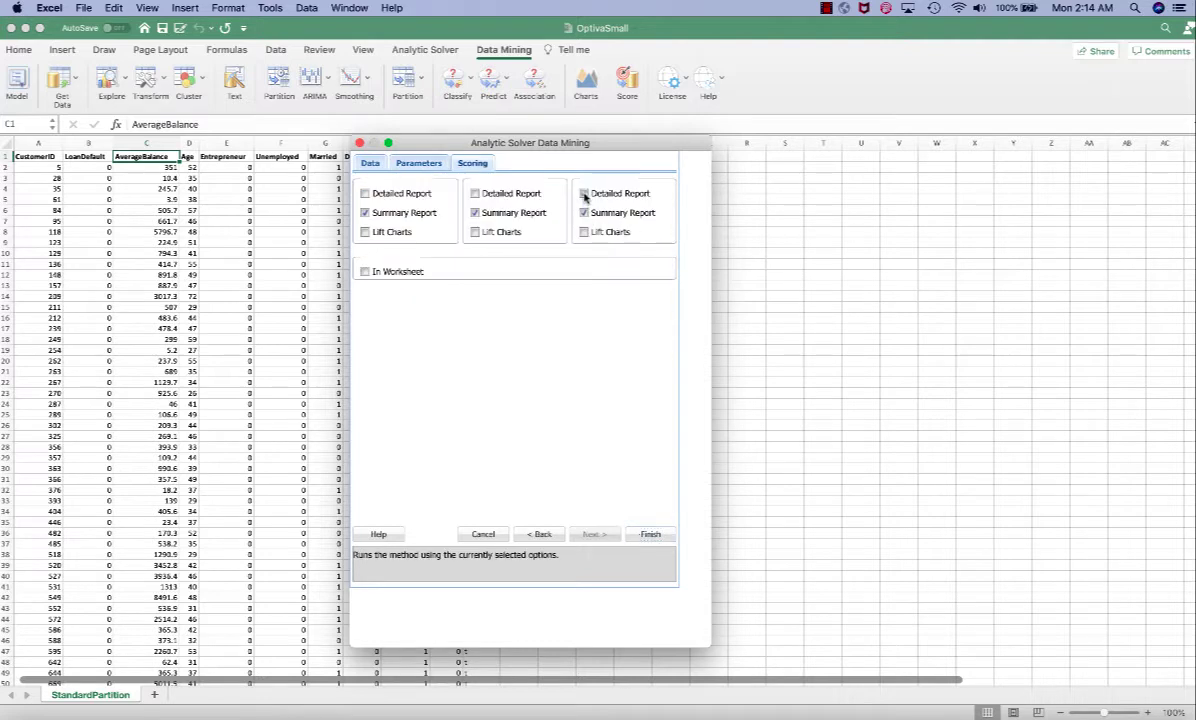
Step: Include a detailed test report and run the k-NN regression to generate the output sheets
click(476, 192)
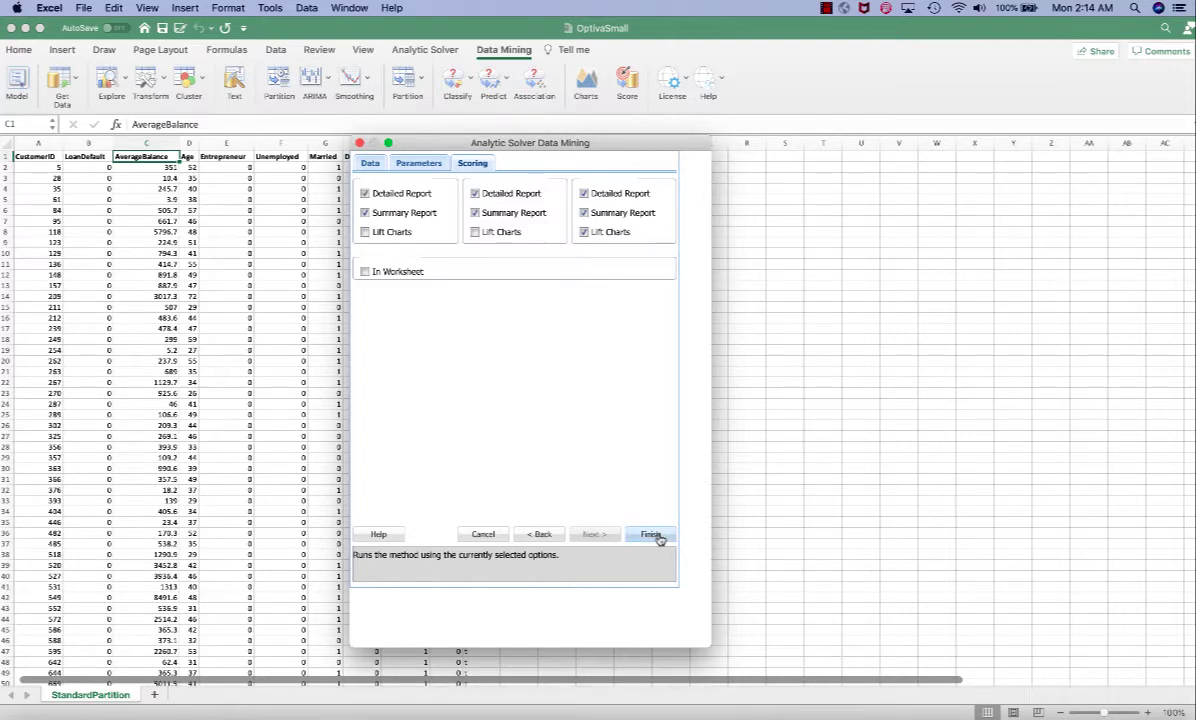
click(650, 532)
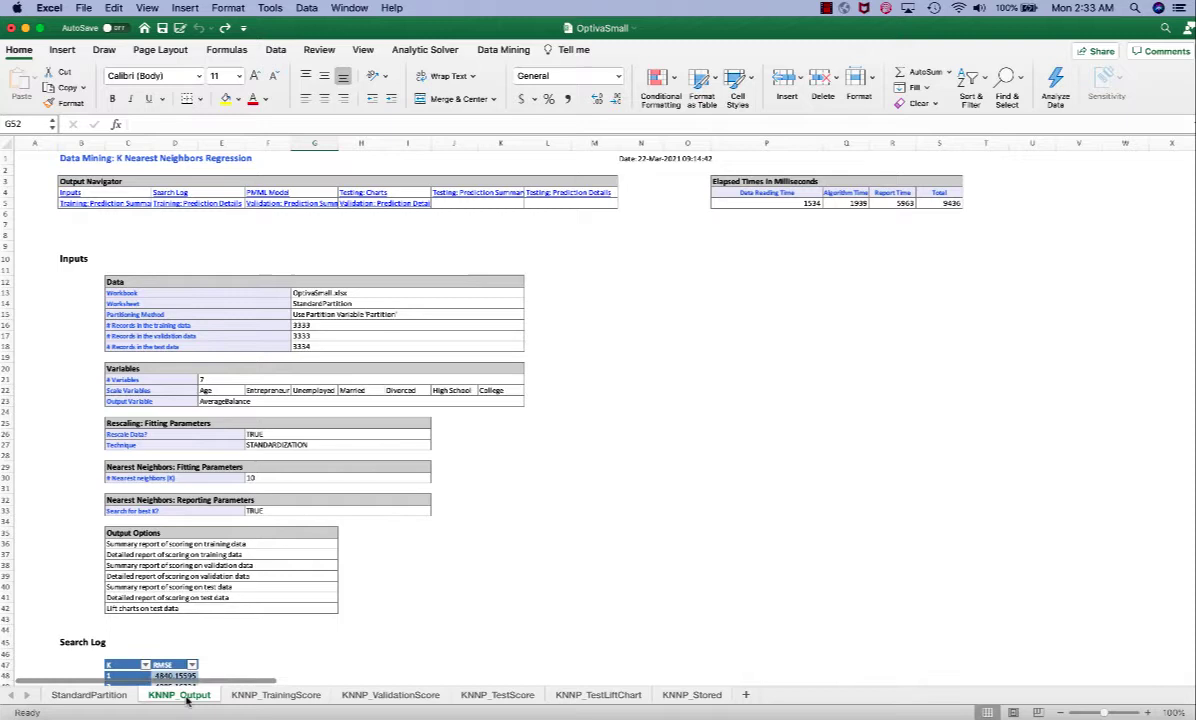
Step: Review the K=10 RMSE in the search log, then switch to the StandardPartition sheet
scroll(down, 3)
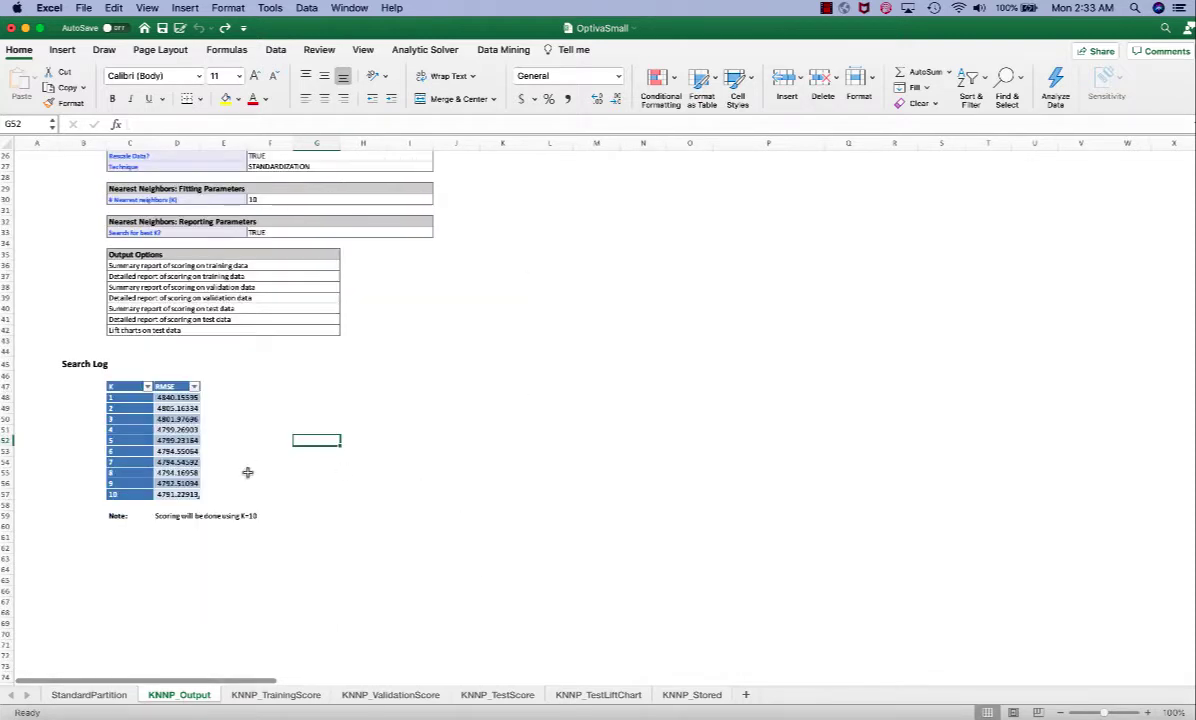
mouse_move(228, 368)
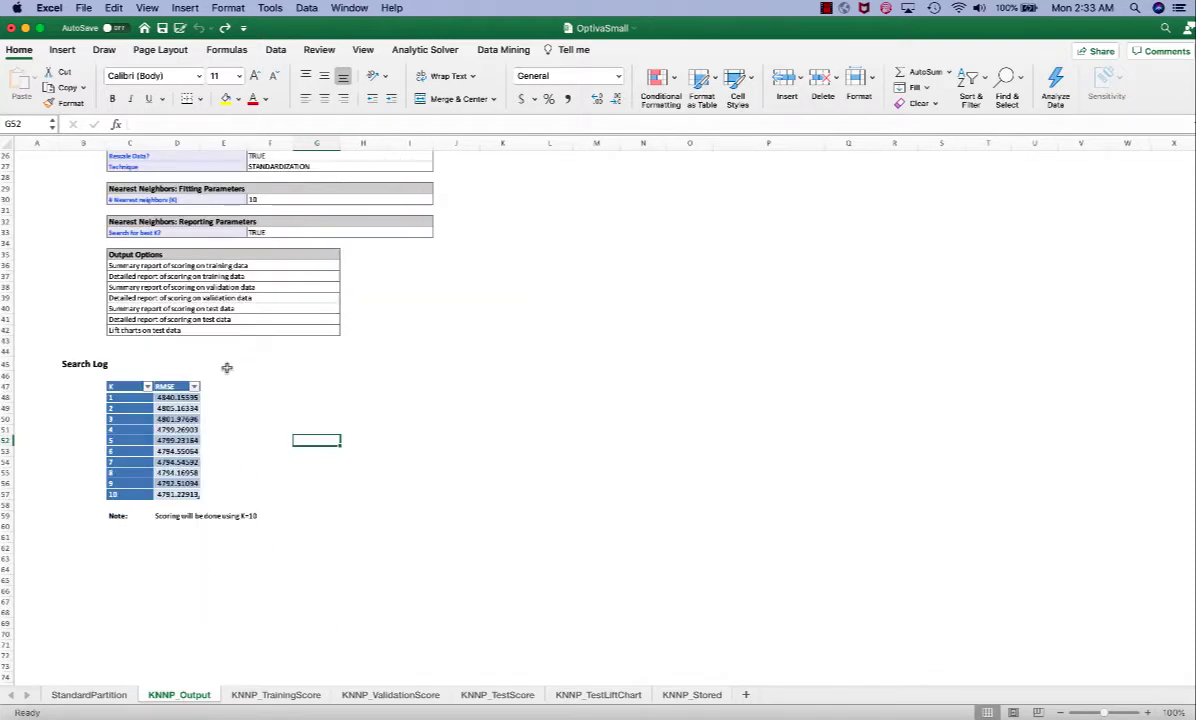
mouse_move(312, 442)
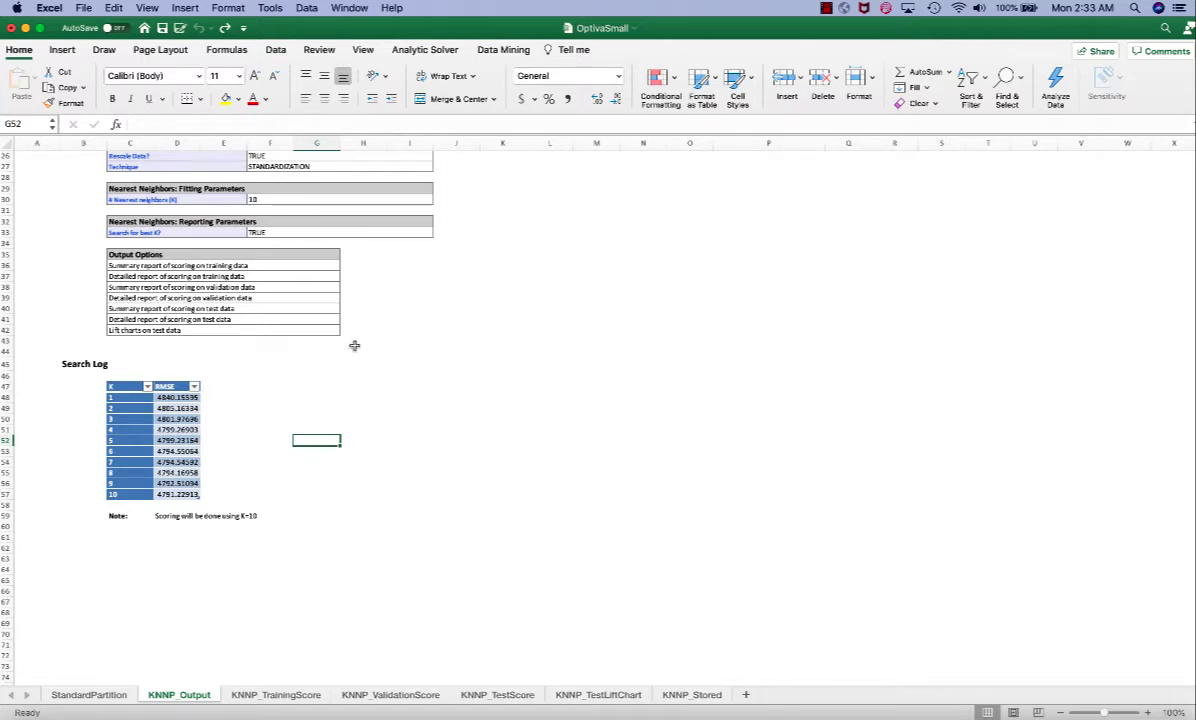
mouse_move(316, 348)
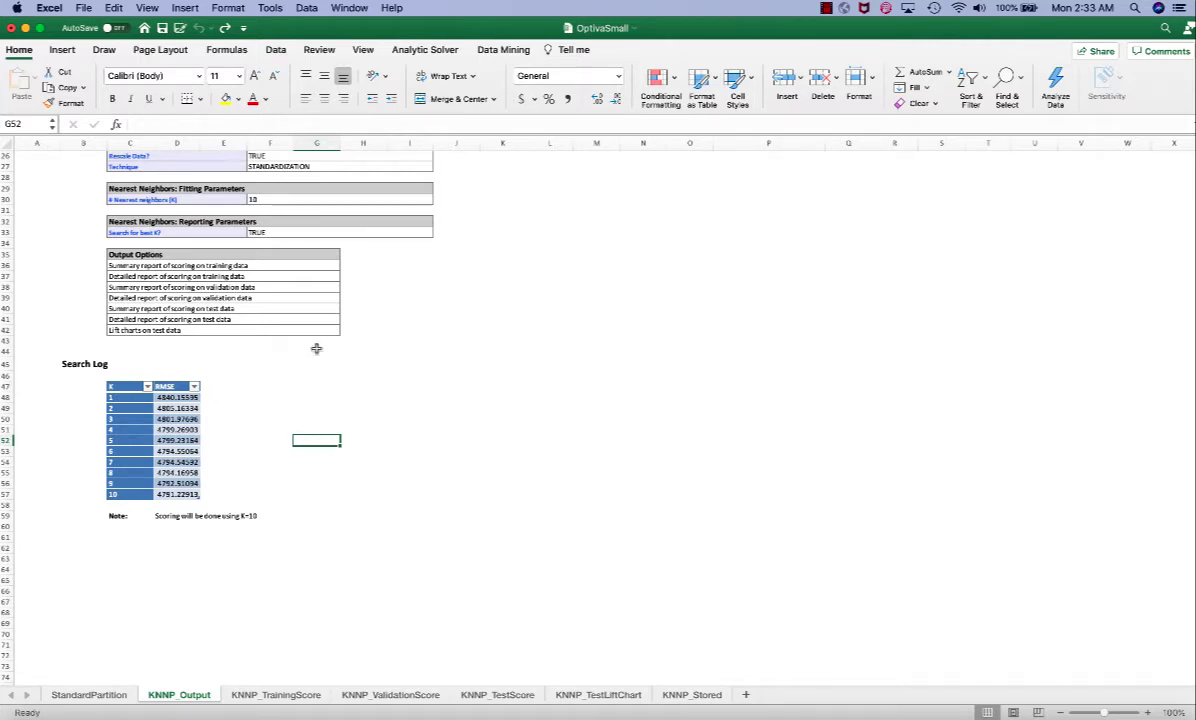
mouse_move(350, 400)
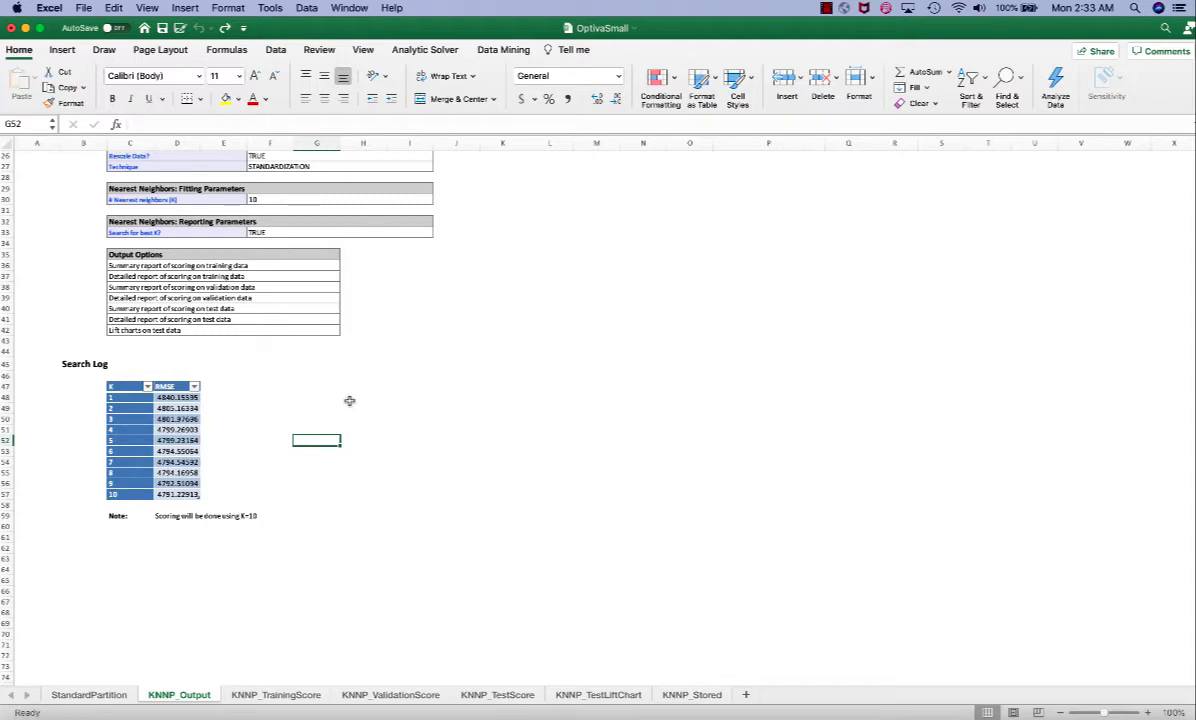
click(178, 492)
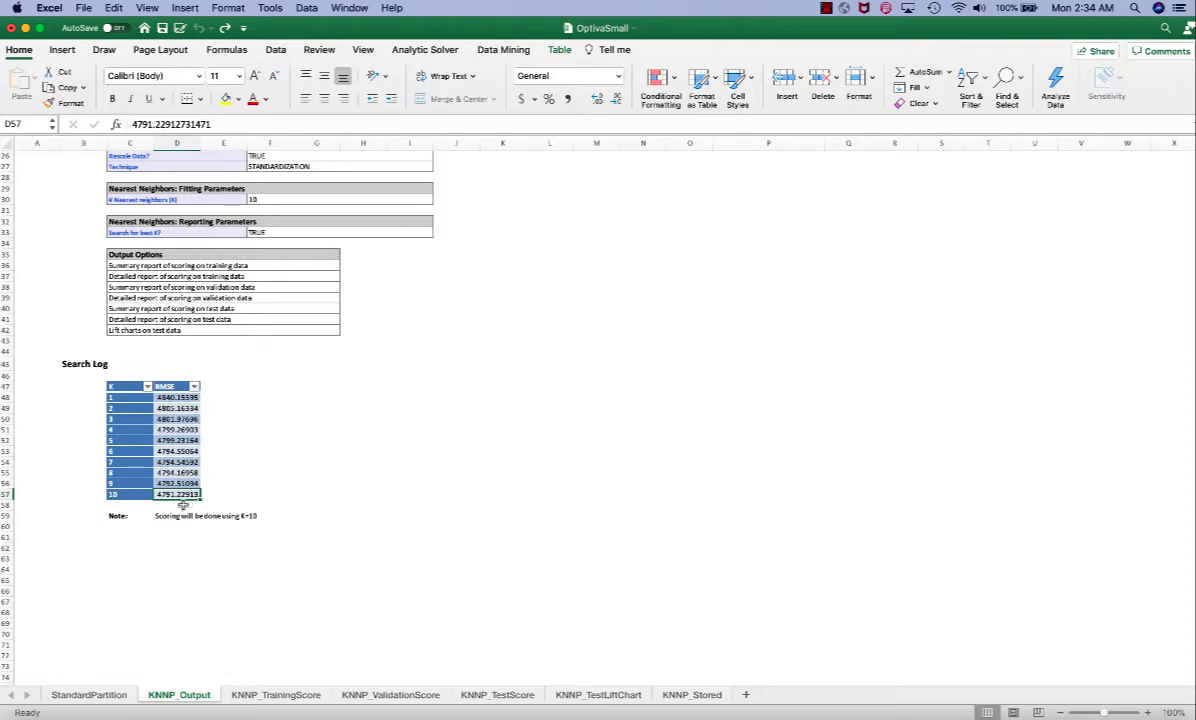
mouse_move(204, 504)
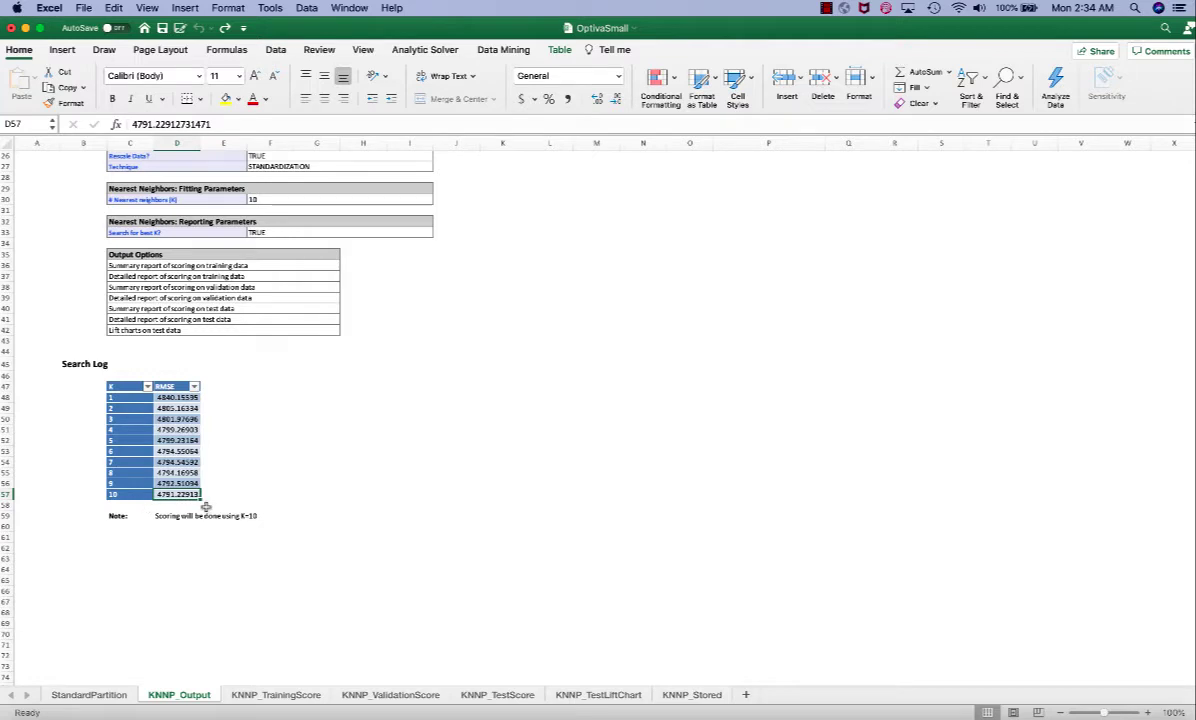
mouse_move(218, 420)
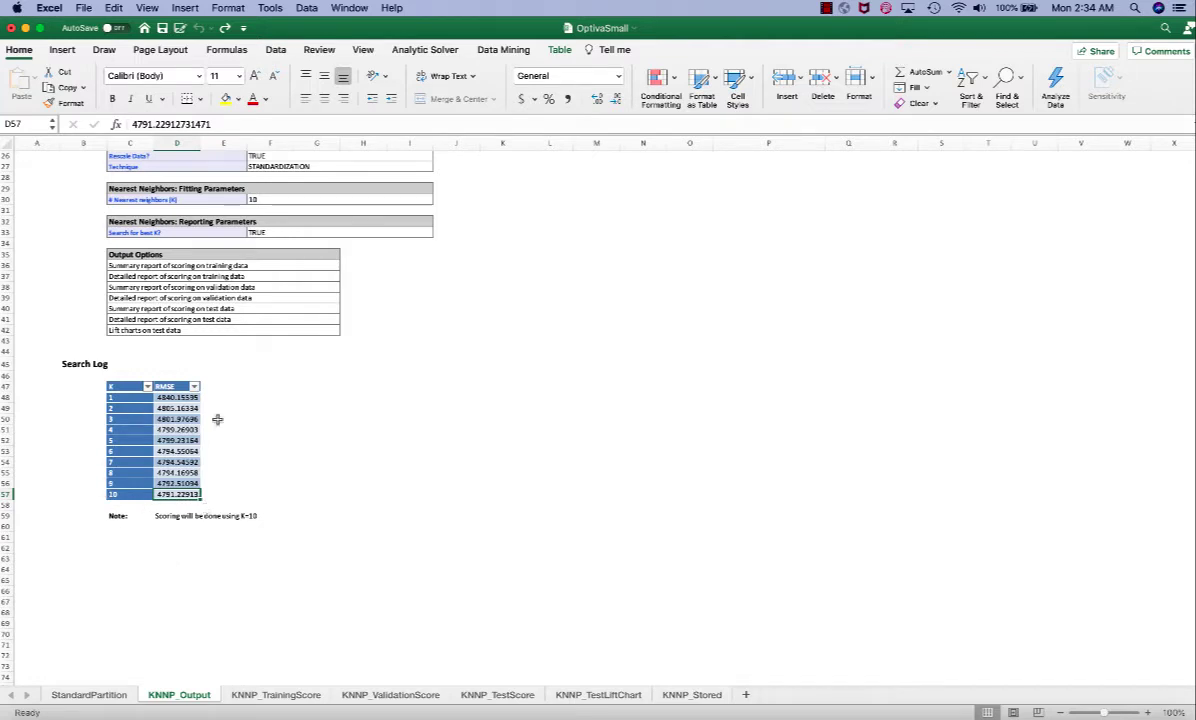
mouse_move(192, 560)
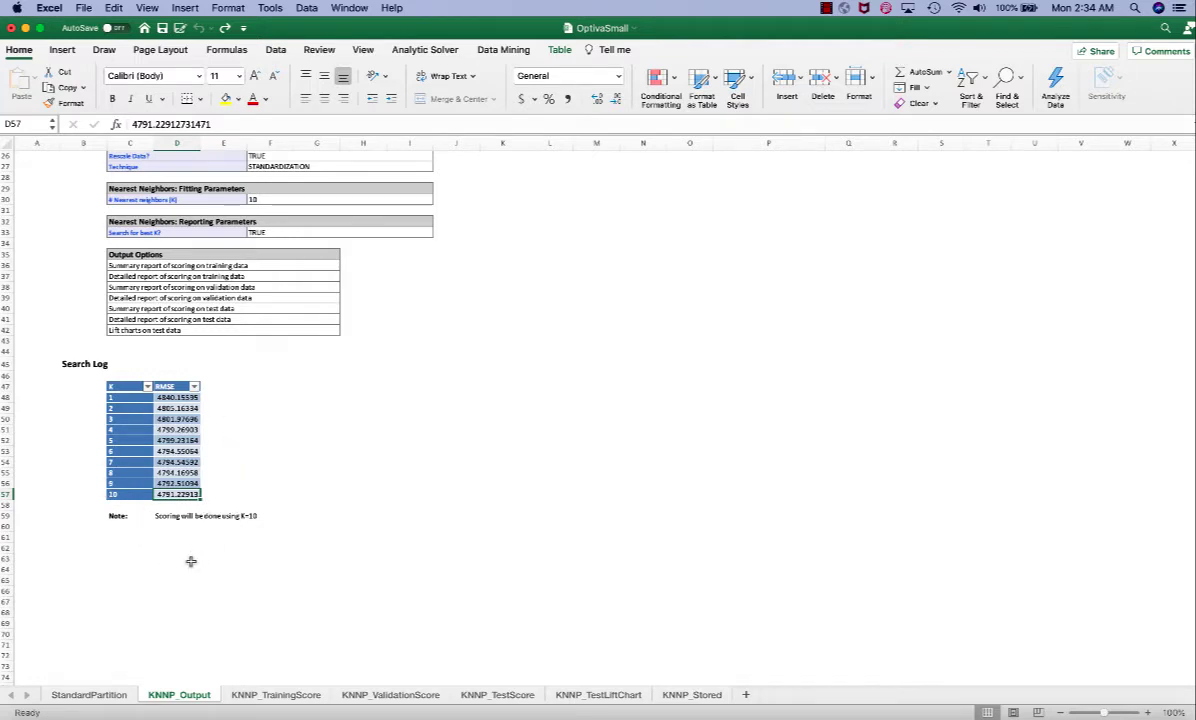
mouse_move(592, 620)
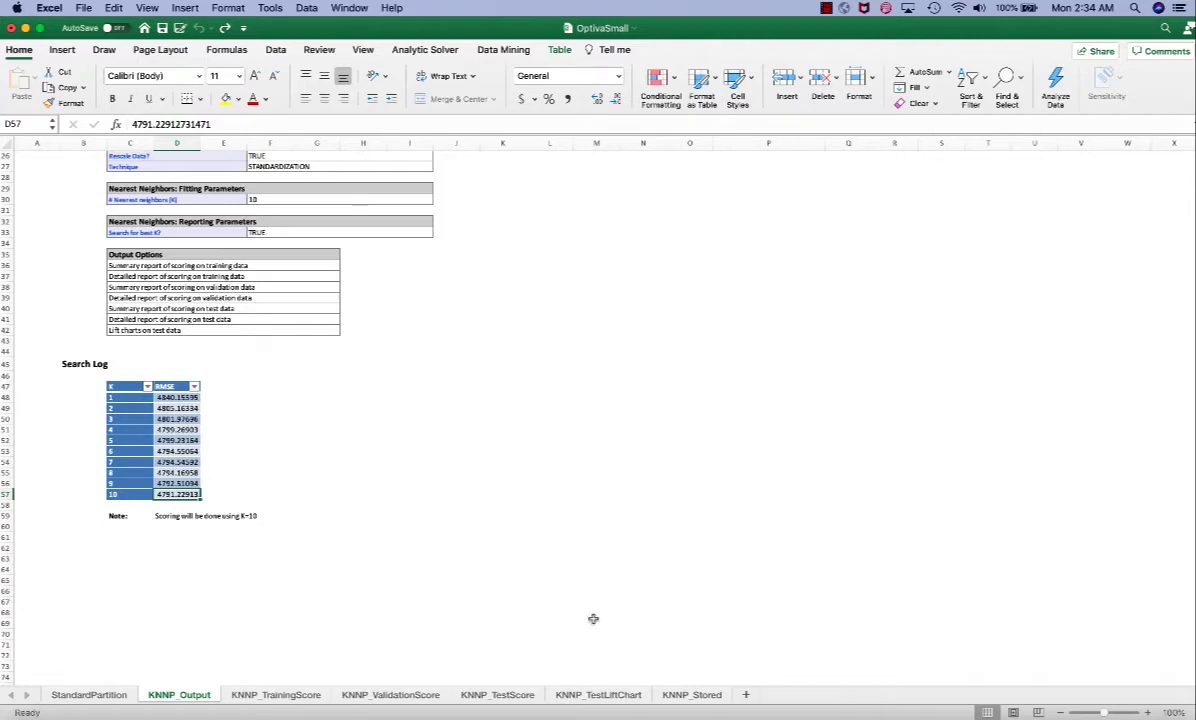
mouse_move(304, 550)
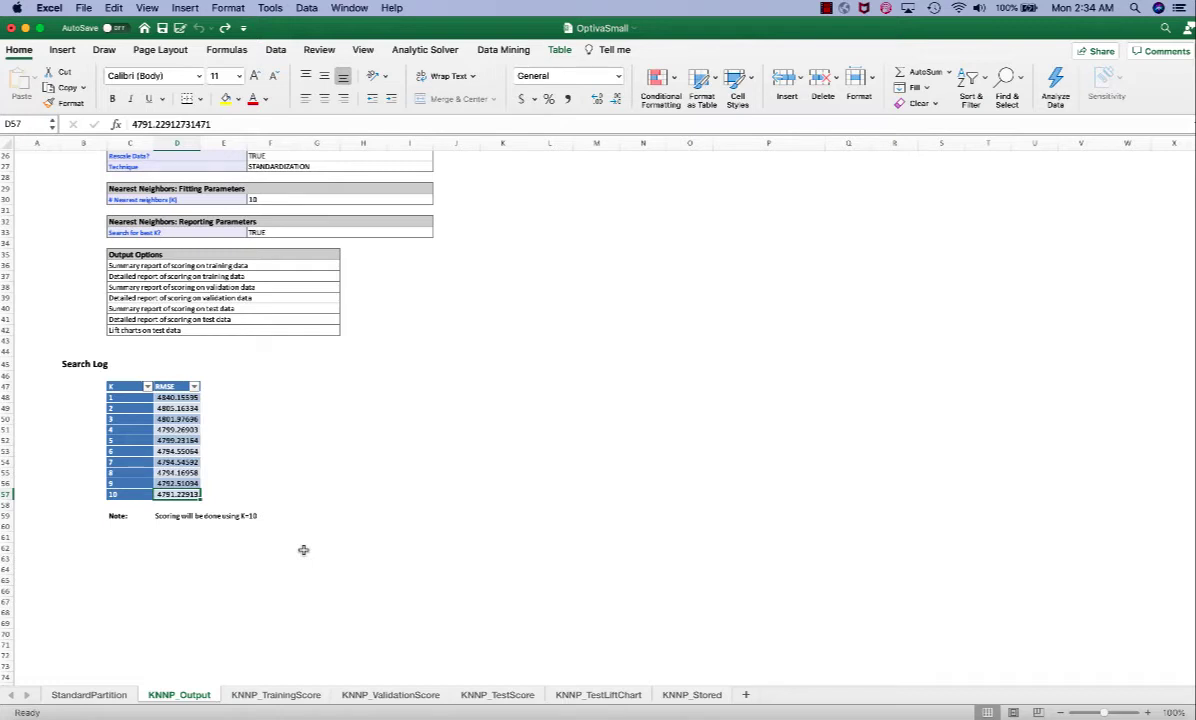
mouse_move(288, 568)
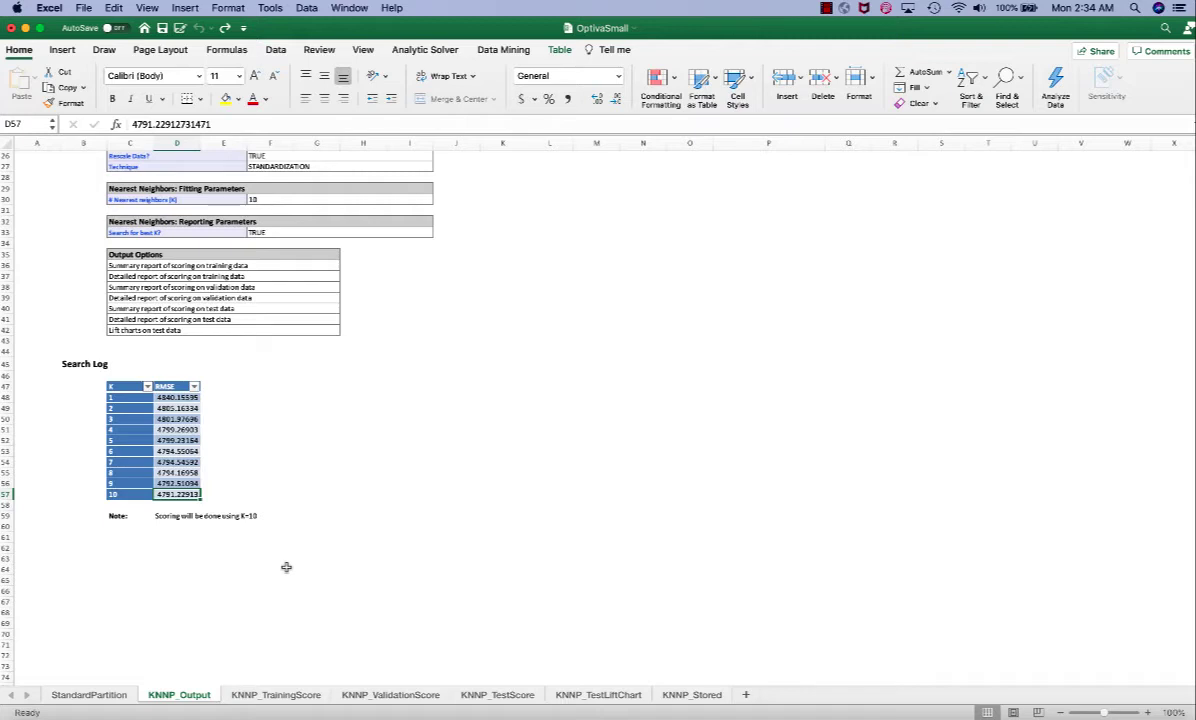
mouse_move(280, 528)
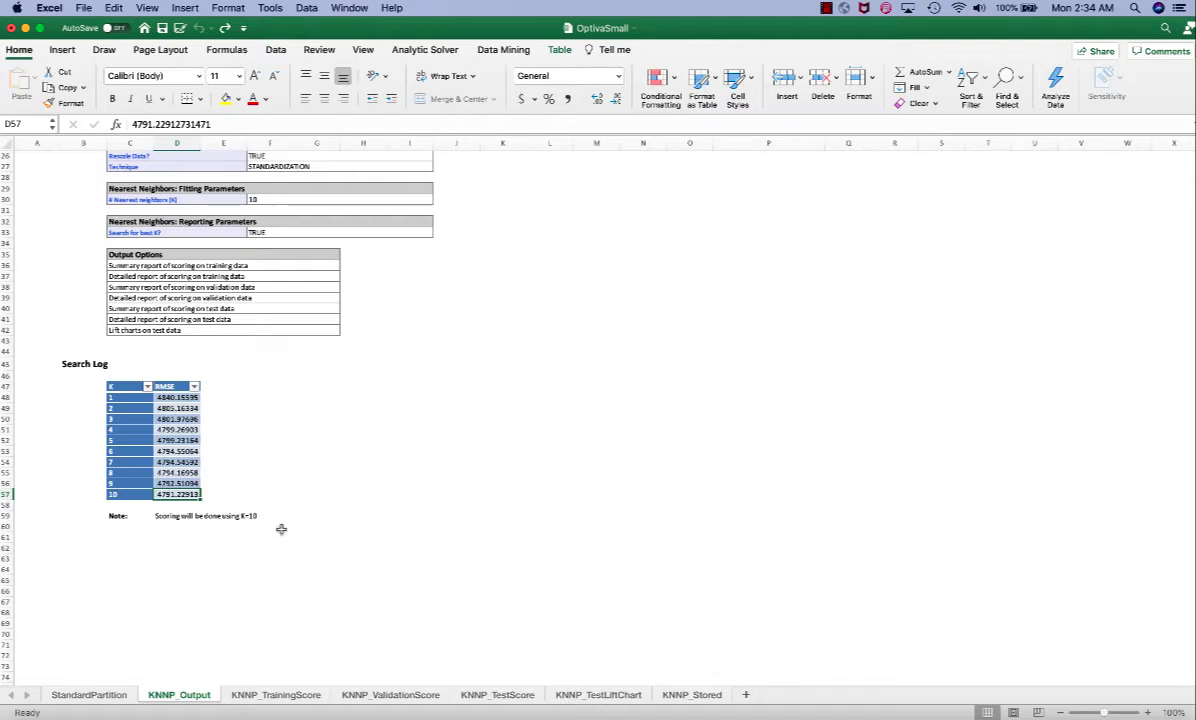
mouse_move(150, 592)
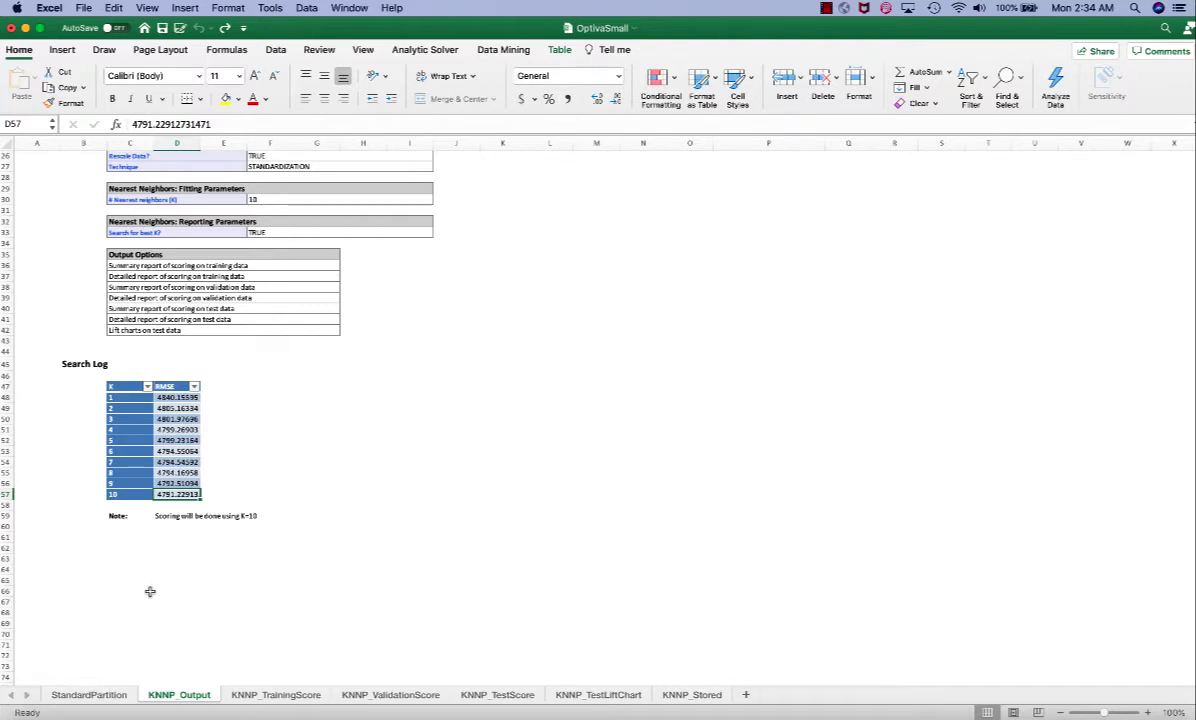
mouse_move(188, 624)
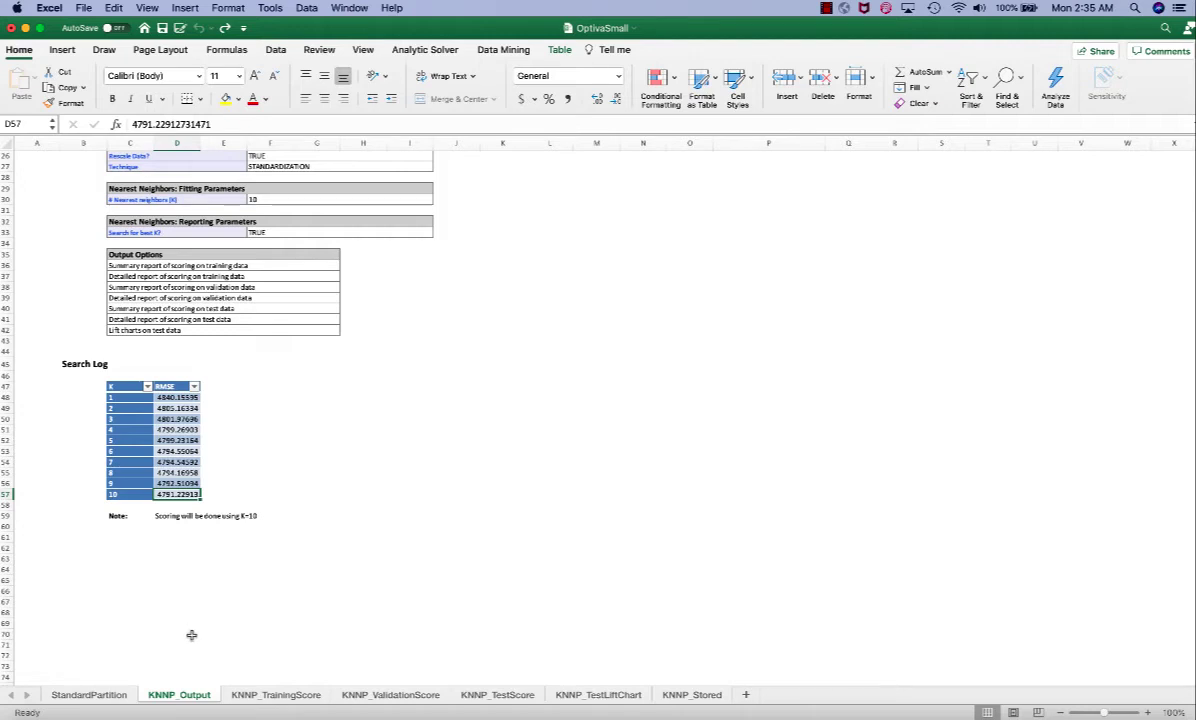
click(88, 694)
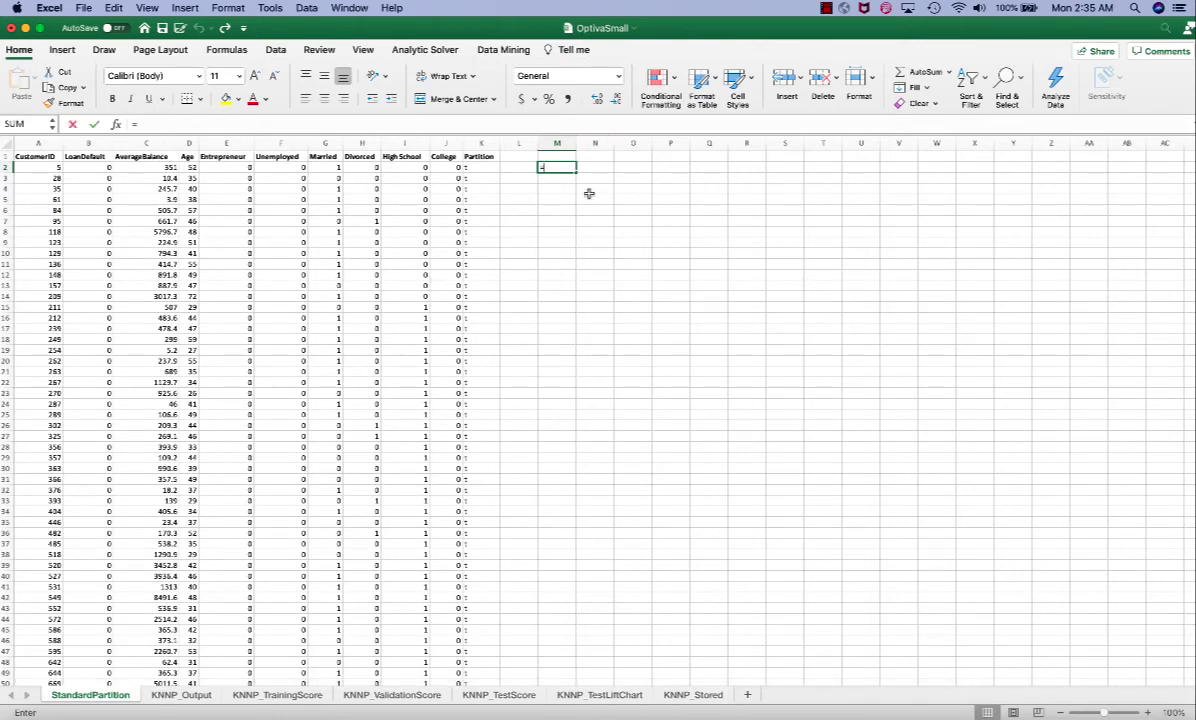
Step: Enter =AVERAGE(C2:C10001) for AverageBalance in M2, check it, and return to KNNP_Output
text(=AVERAGE()
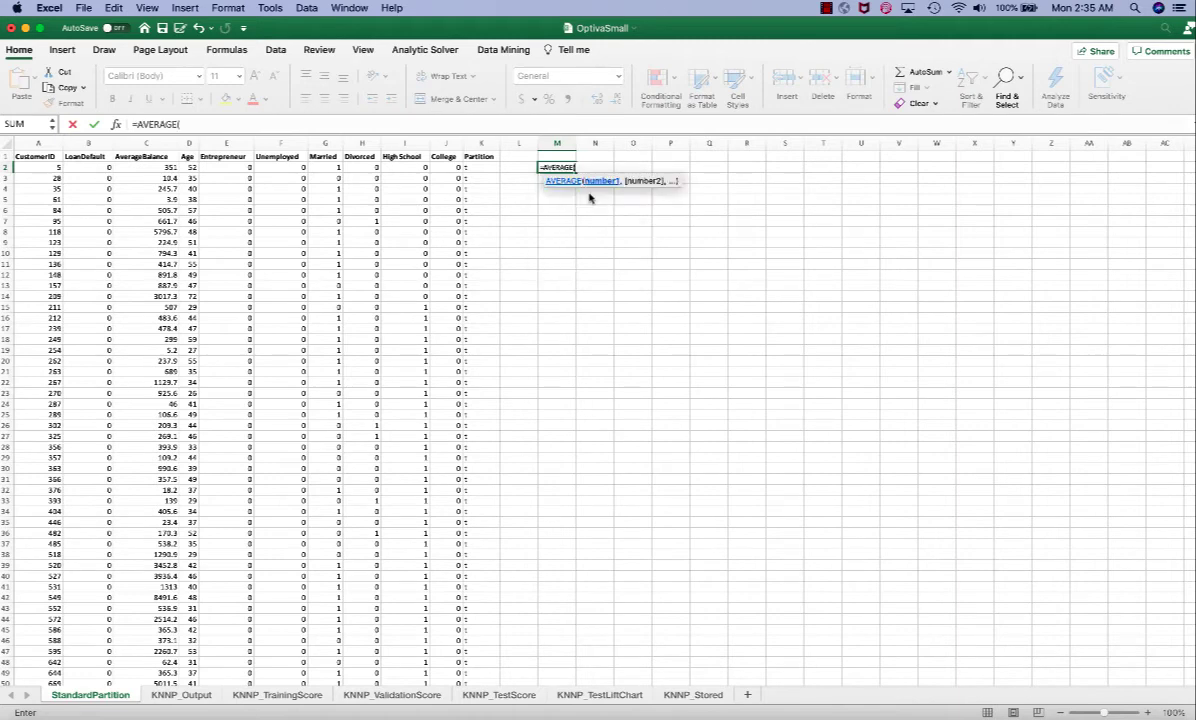
click(144, 168)
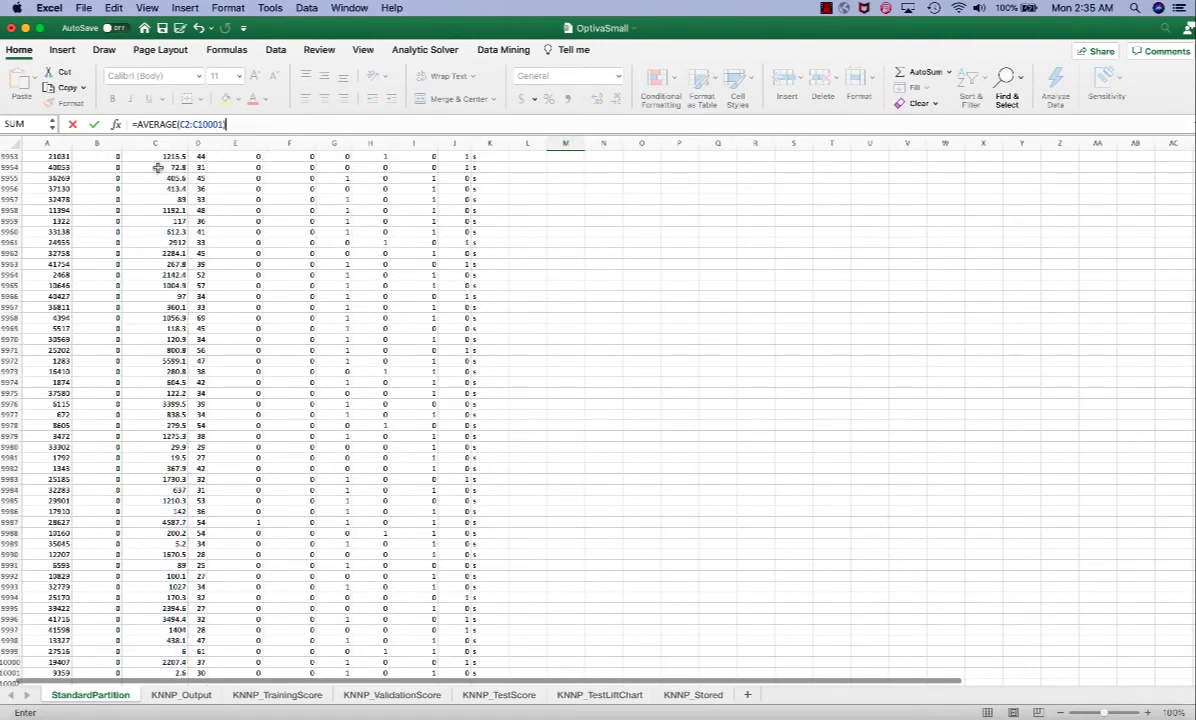
key(Return)
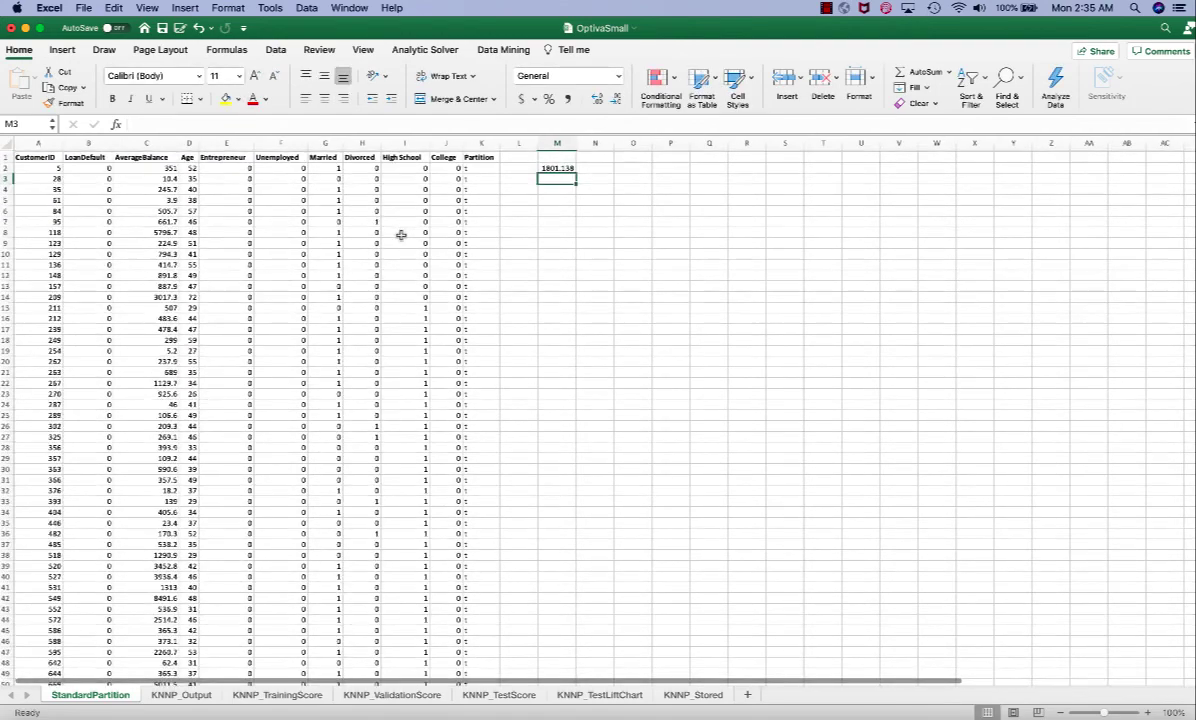
click(556, 168)
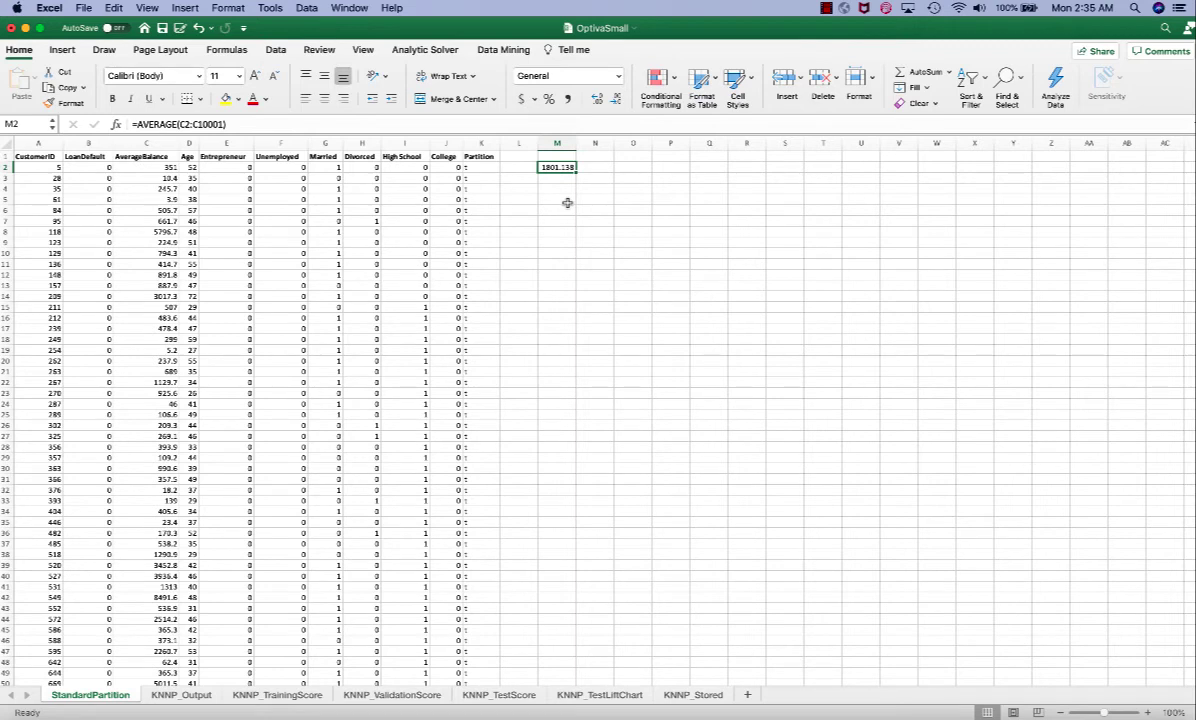
click(180, 694)
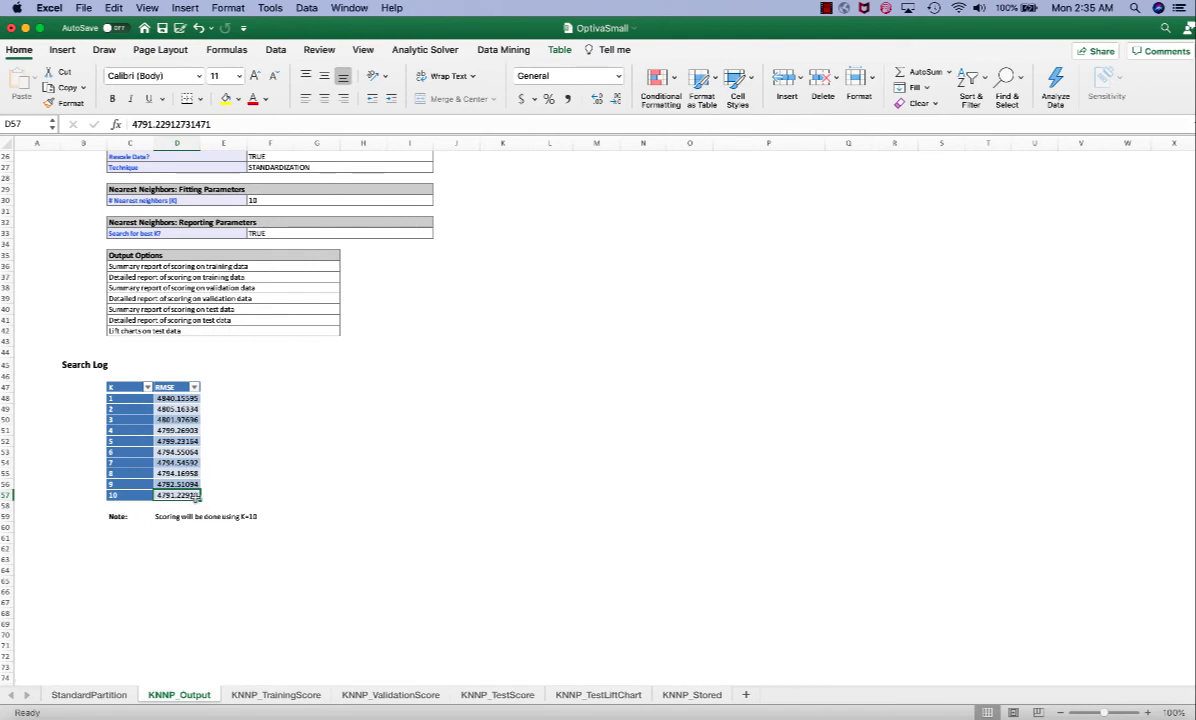
mouse_move(118, 540)
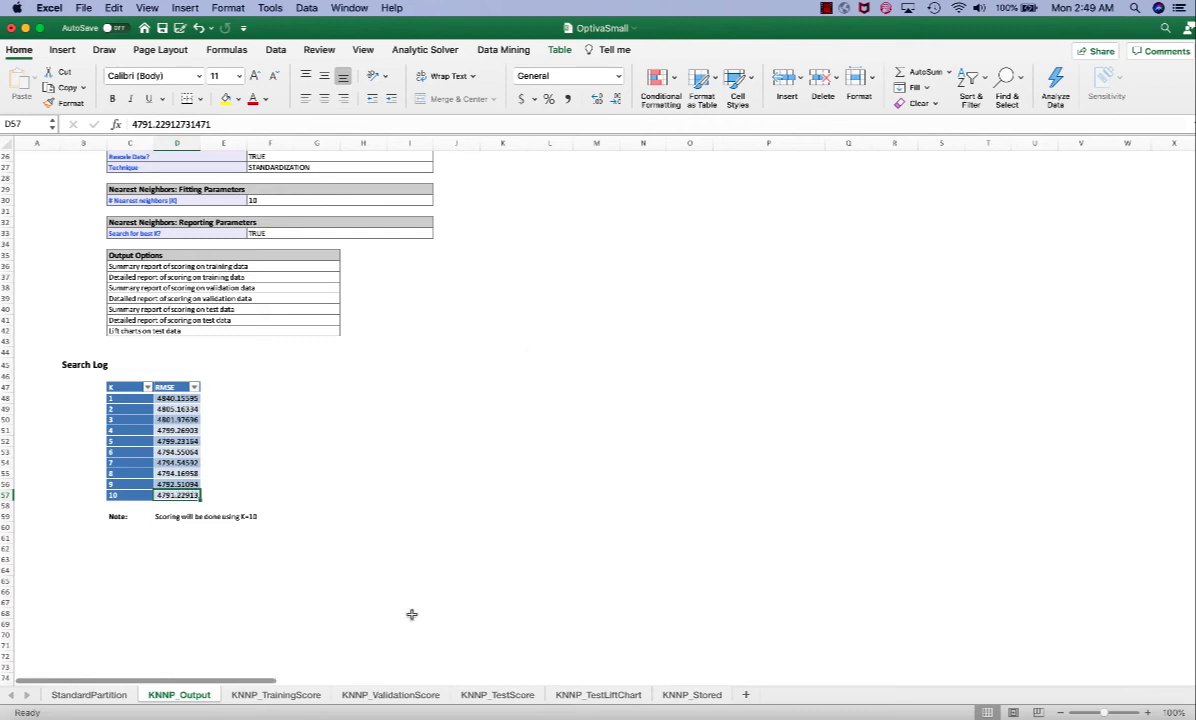
Step: Switch to the KNNP_ValidationScore sheet to view the validation prediction summary
click(390, 694)
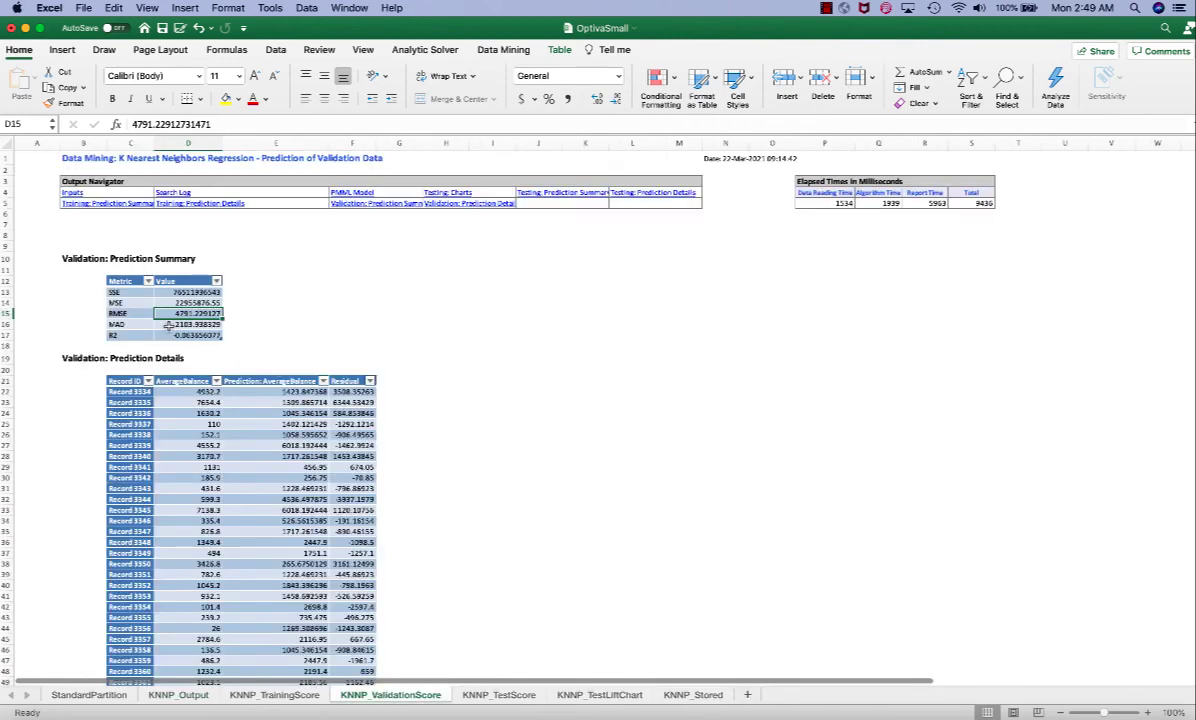
mouse_move(584, 584)
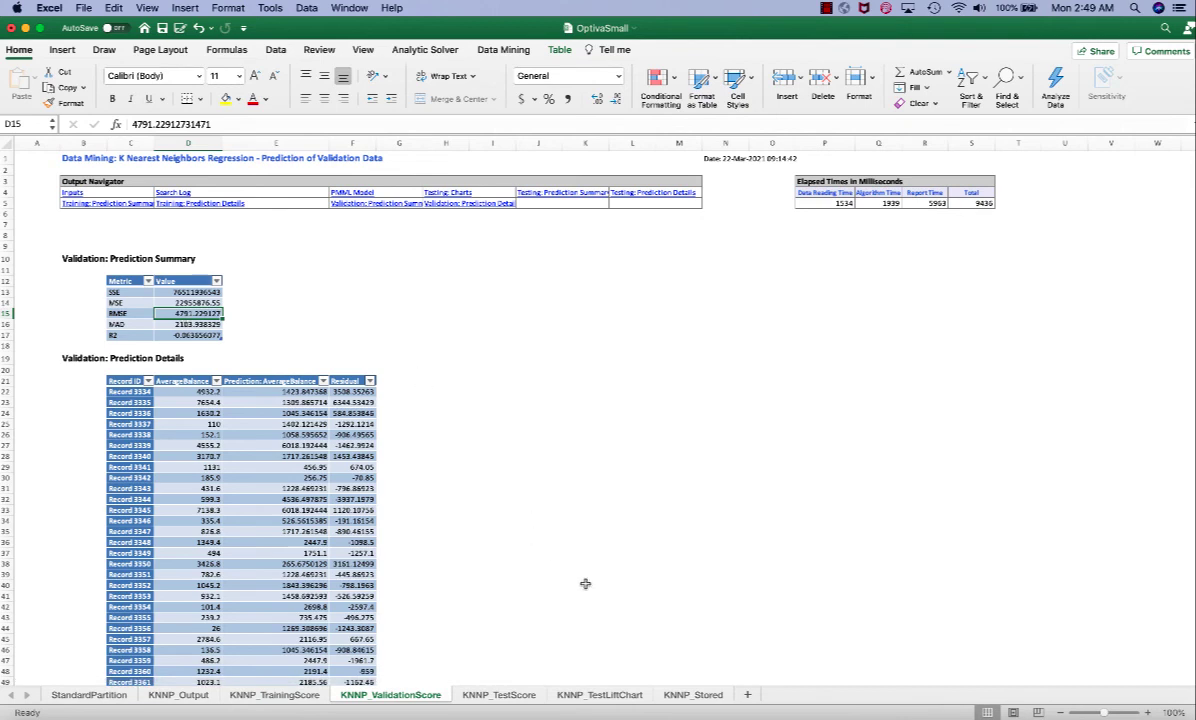
click(496, 694)
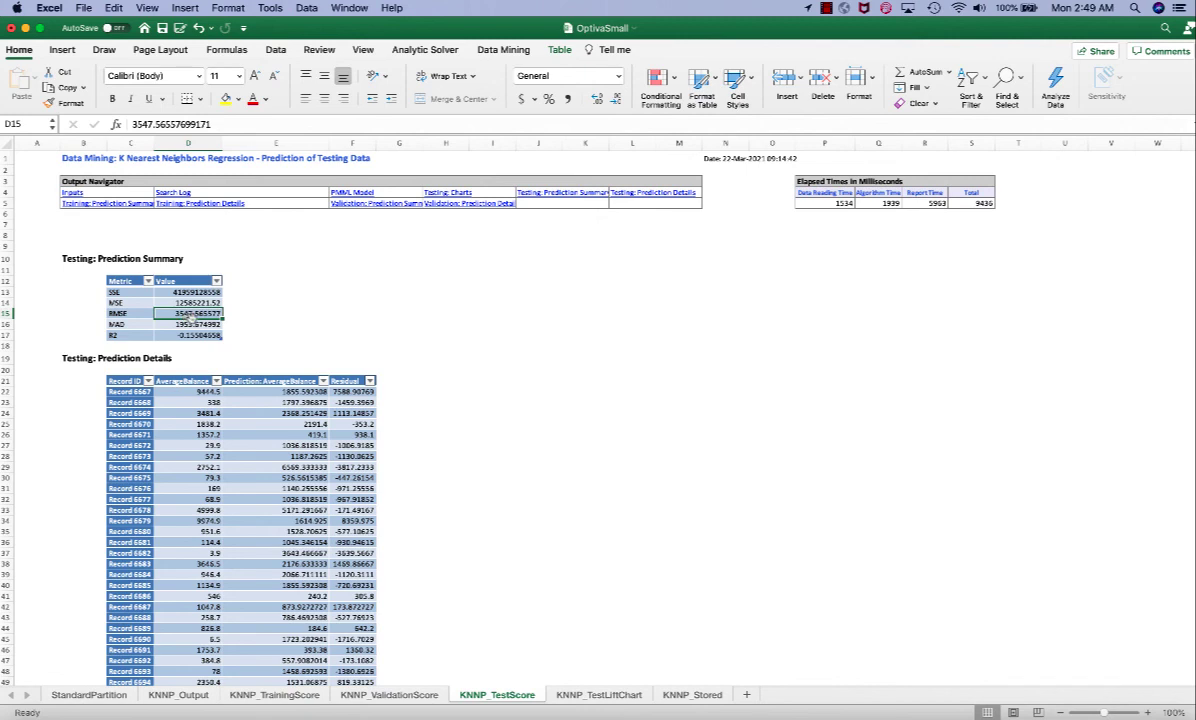
mouse_move(368, 336)
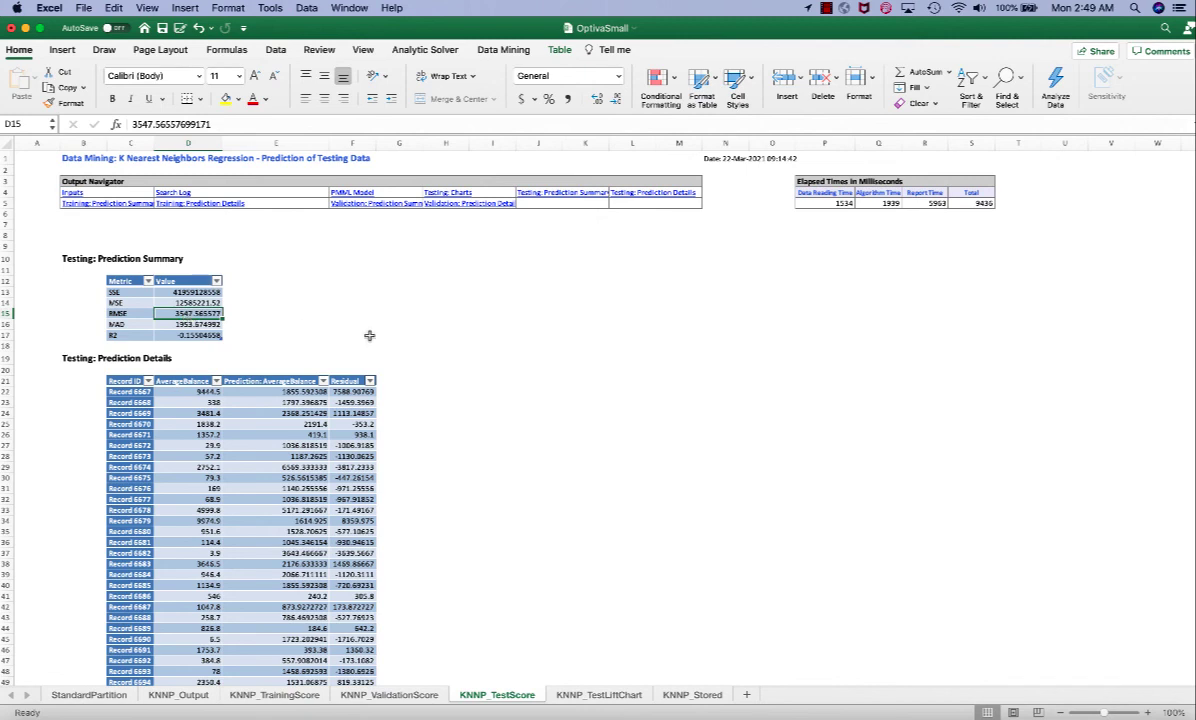
mouse_move(484, 430)
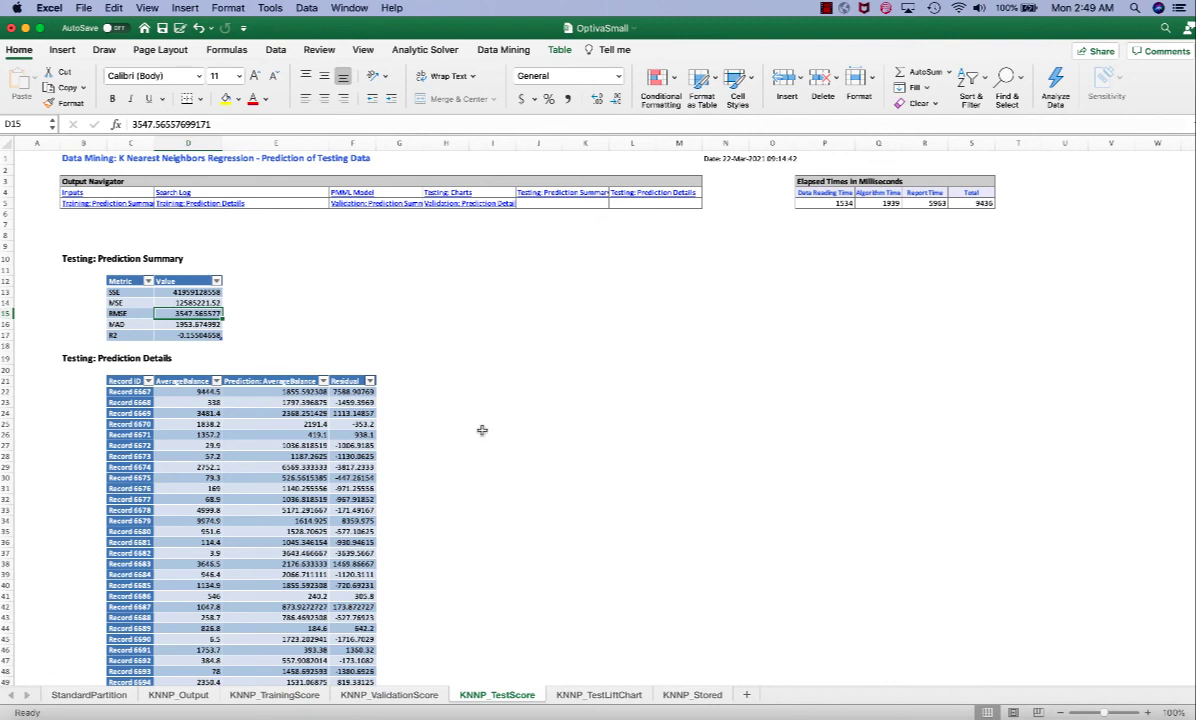